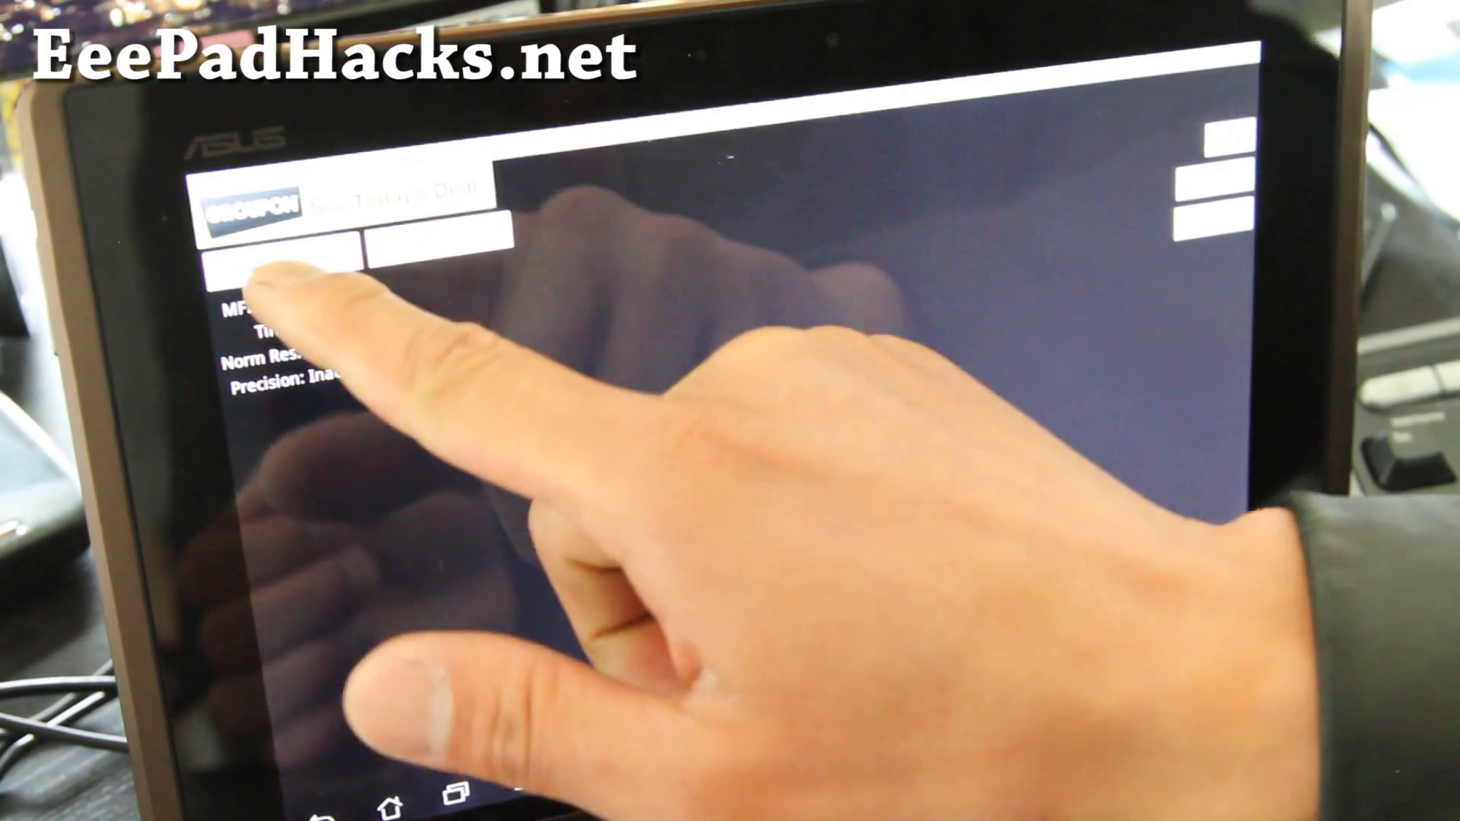
Run the Linpack benchmark to record a baseline score before overclocking
left_click(280, 260)
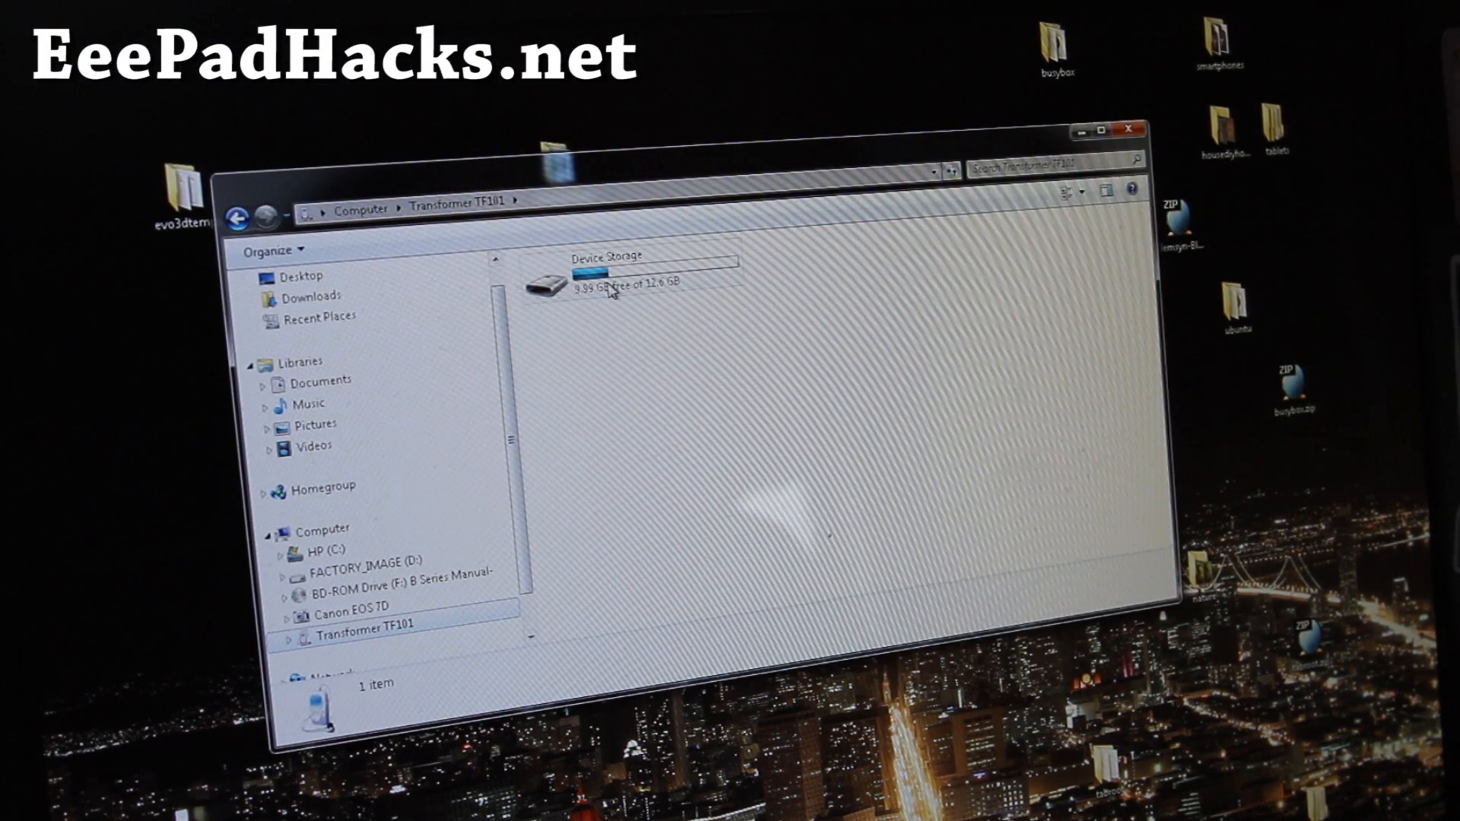
Browse the Transformer TF101's MicroSD storage and look through its file list
double_click(549, 280)
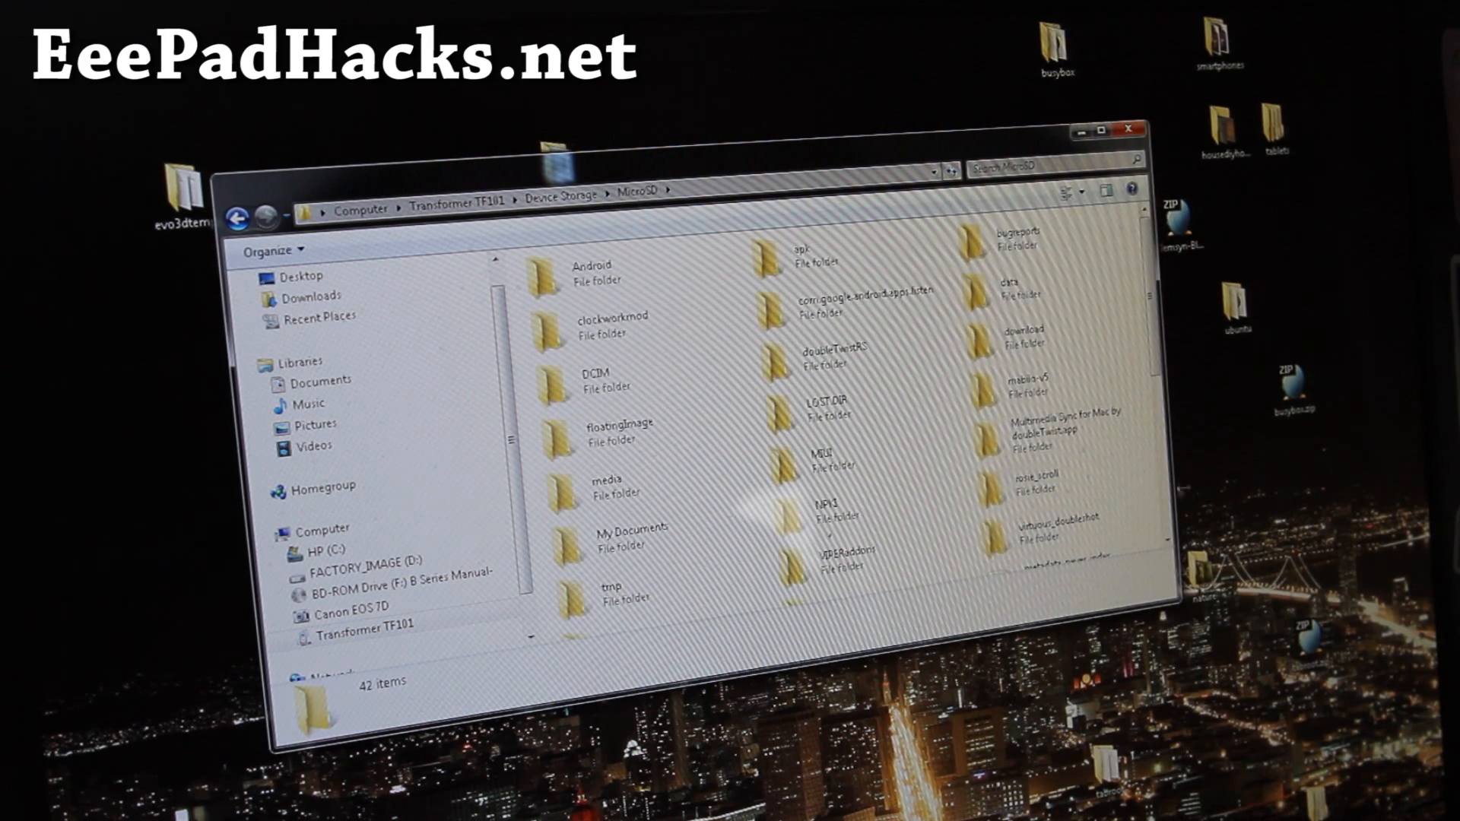
scroll("down", 3)
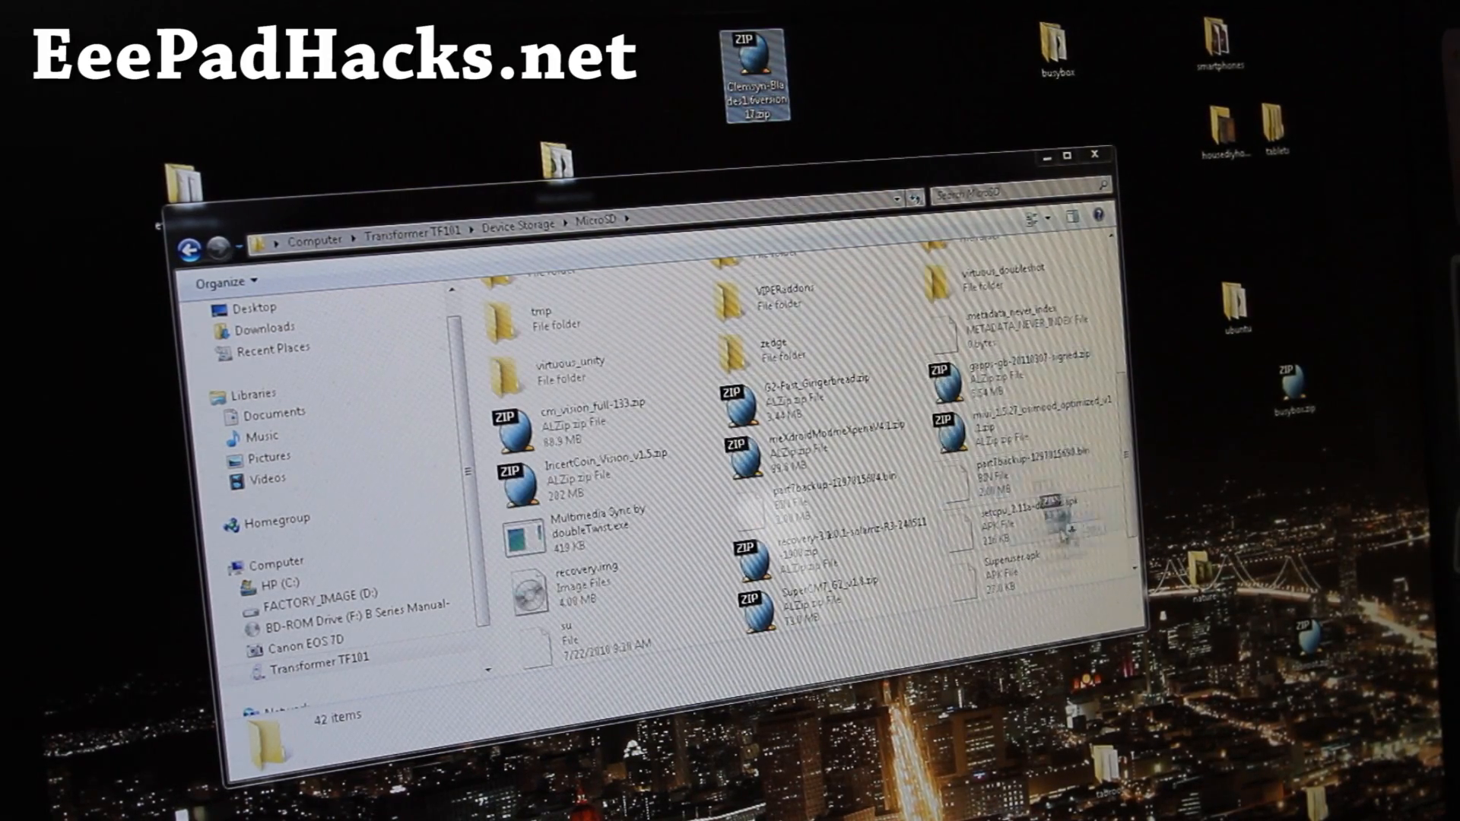
scroll("down", 3)
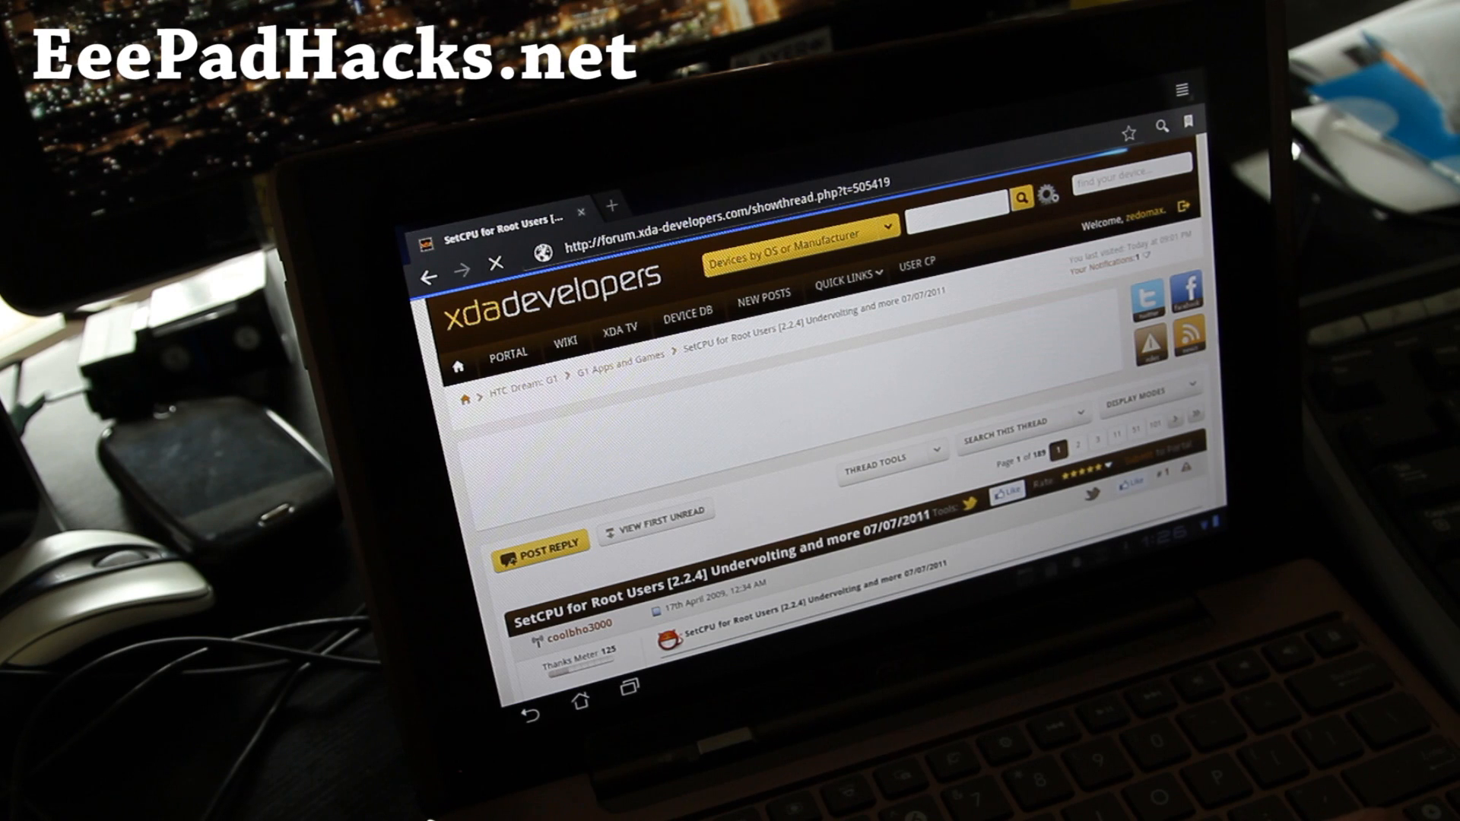
Load the XDA SetCPU for Root Users thread and reach its Attached Files listing the SetCPU zips
left_click(497, 260)
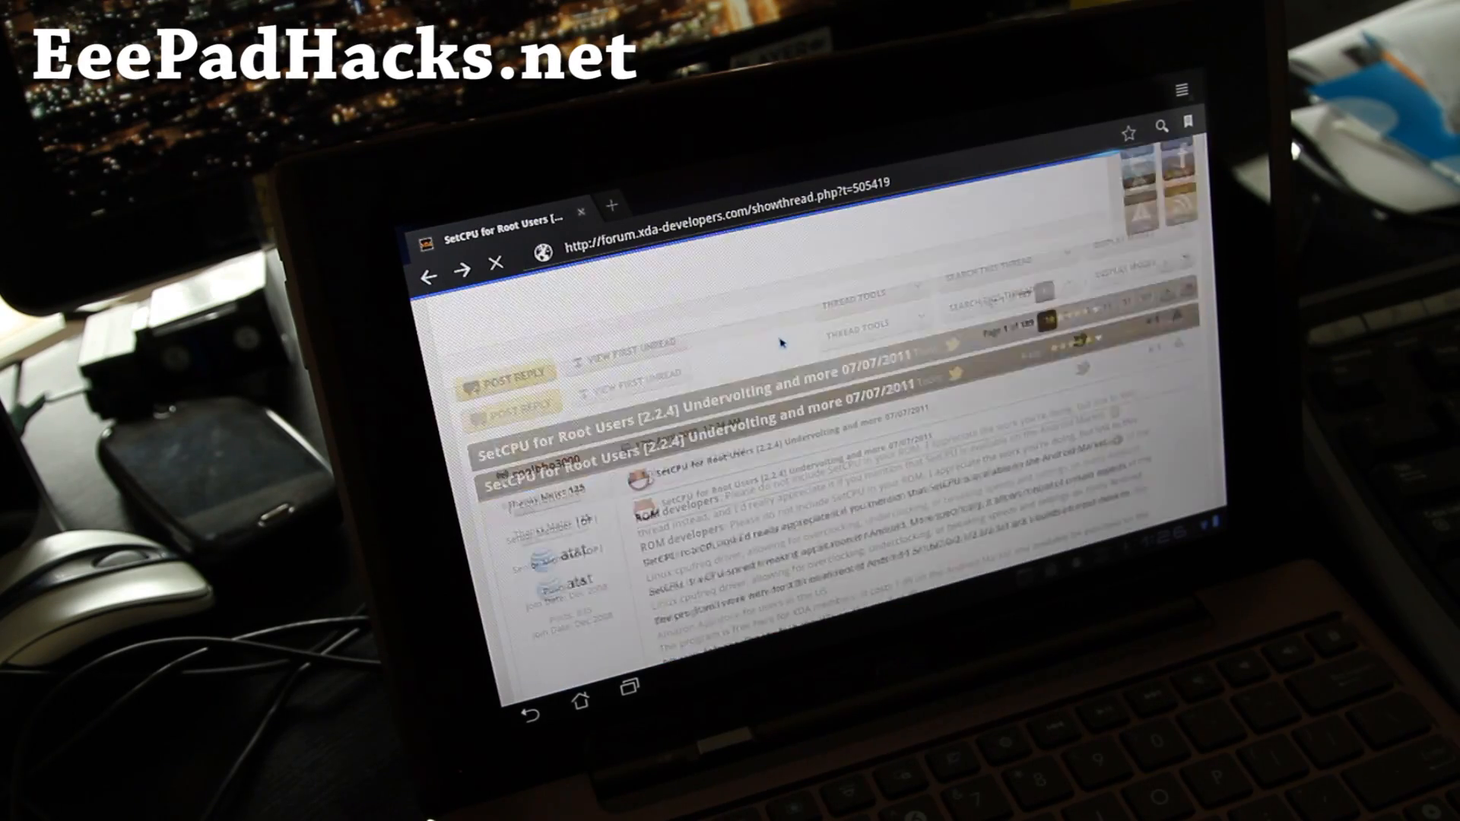
scroll("down", 3)
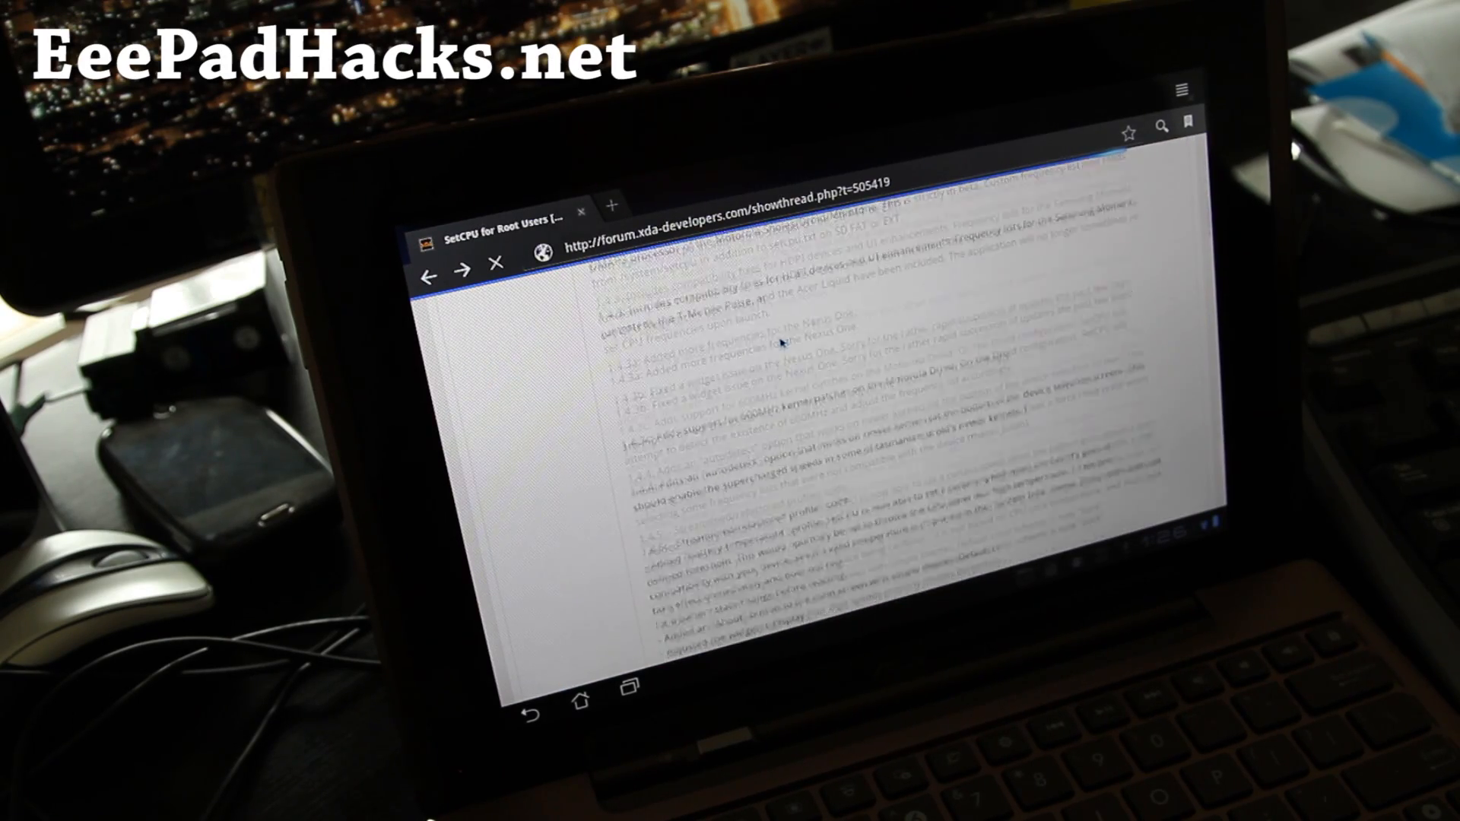
scroll("down", 3)
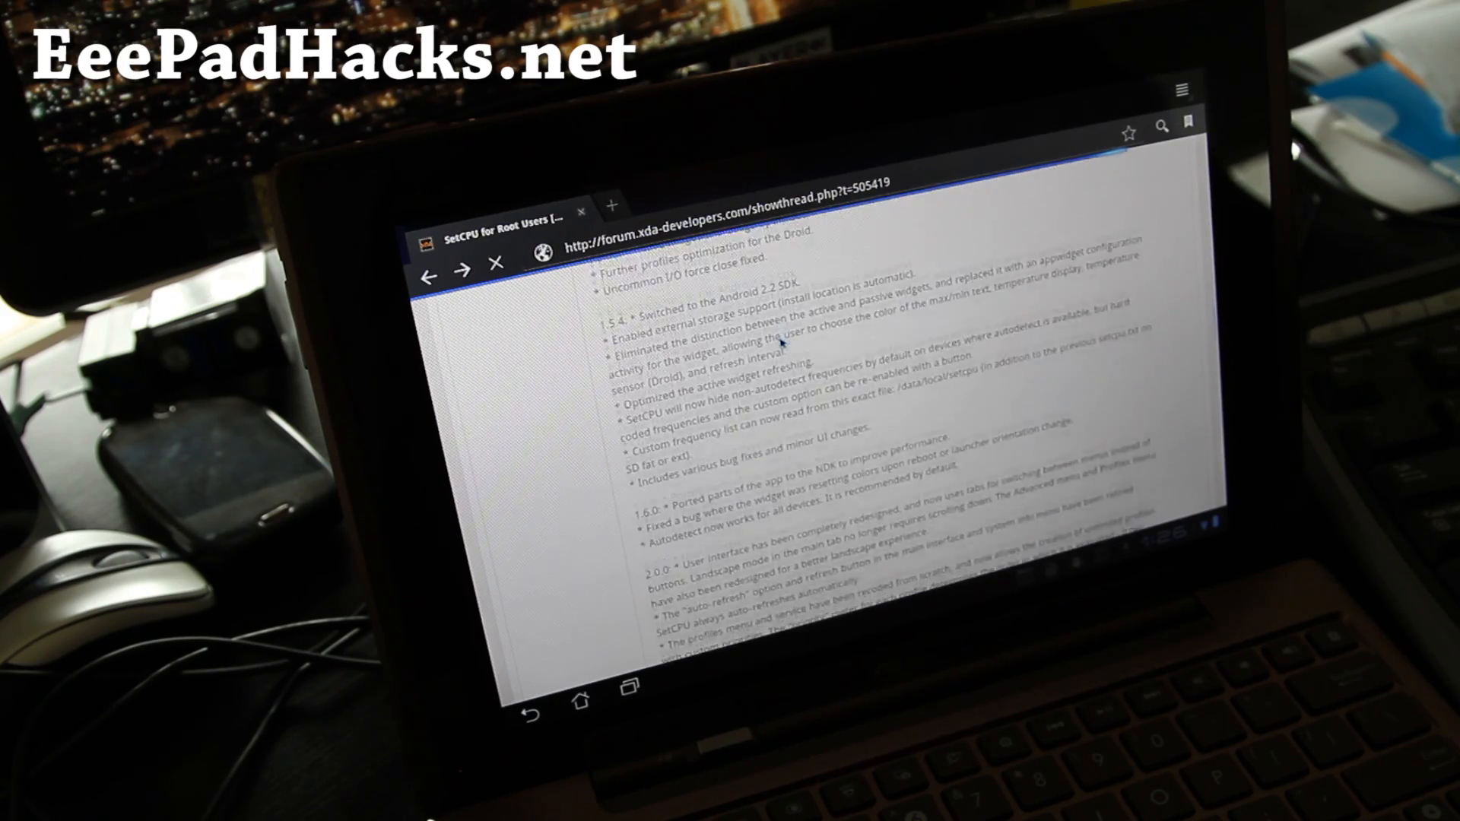
scroll("down", 3)
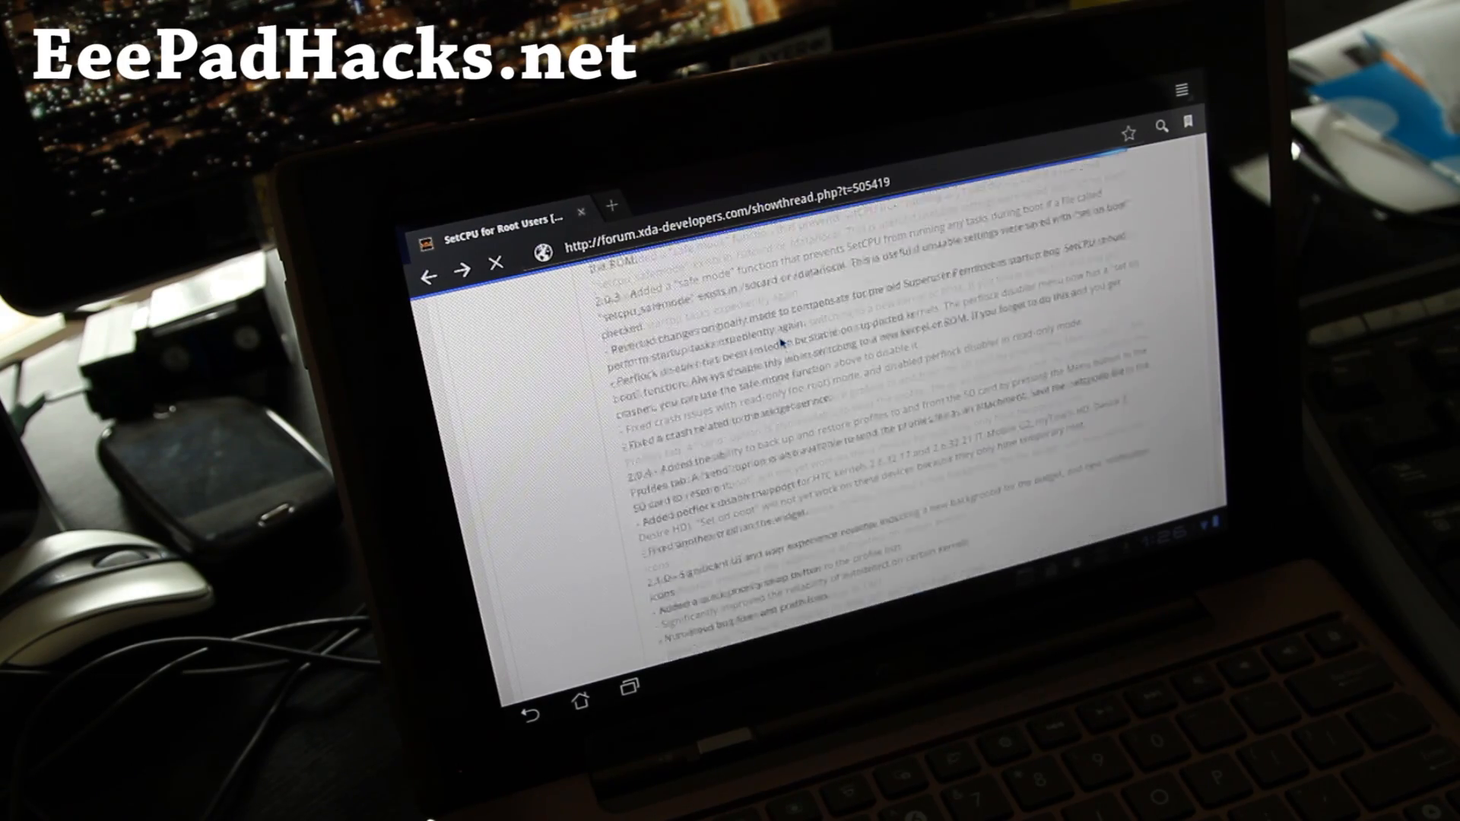
scroll("down", 3)
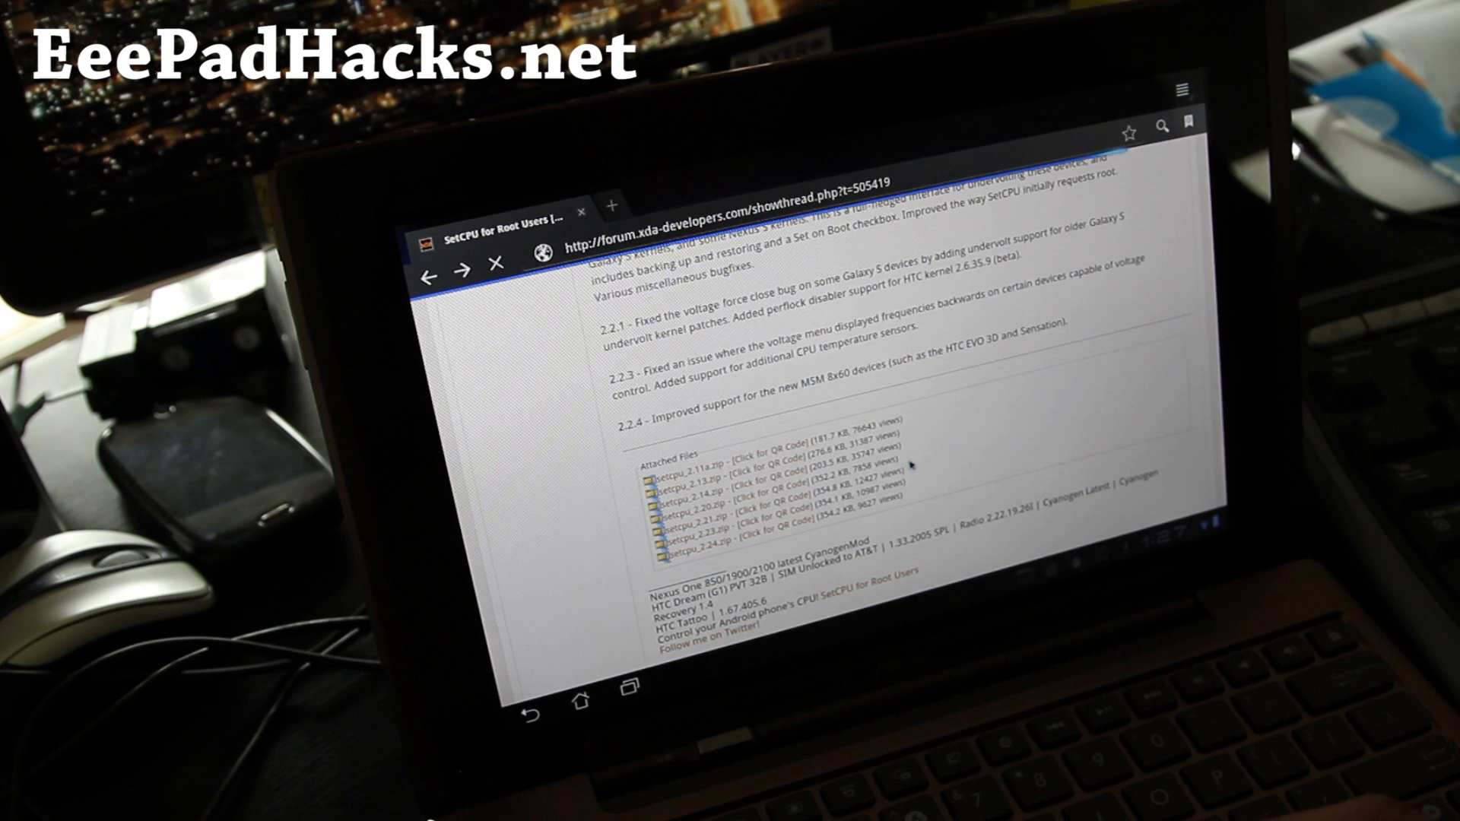
Download setcpu_2.24.zip and open the finished archive in AndroZip
left_click(666, 551)
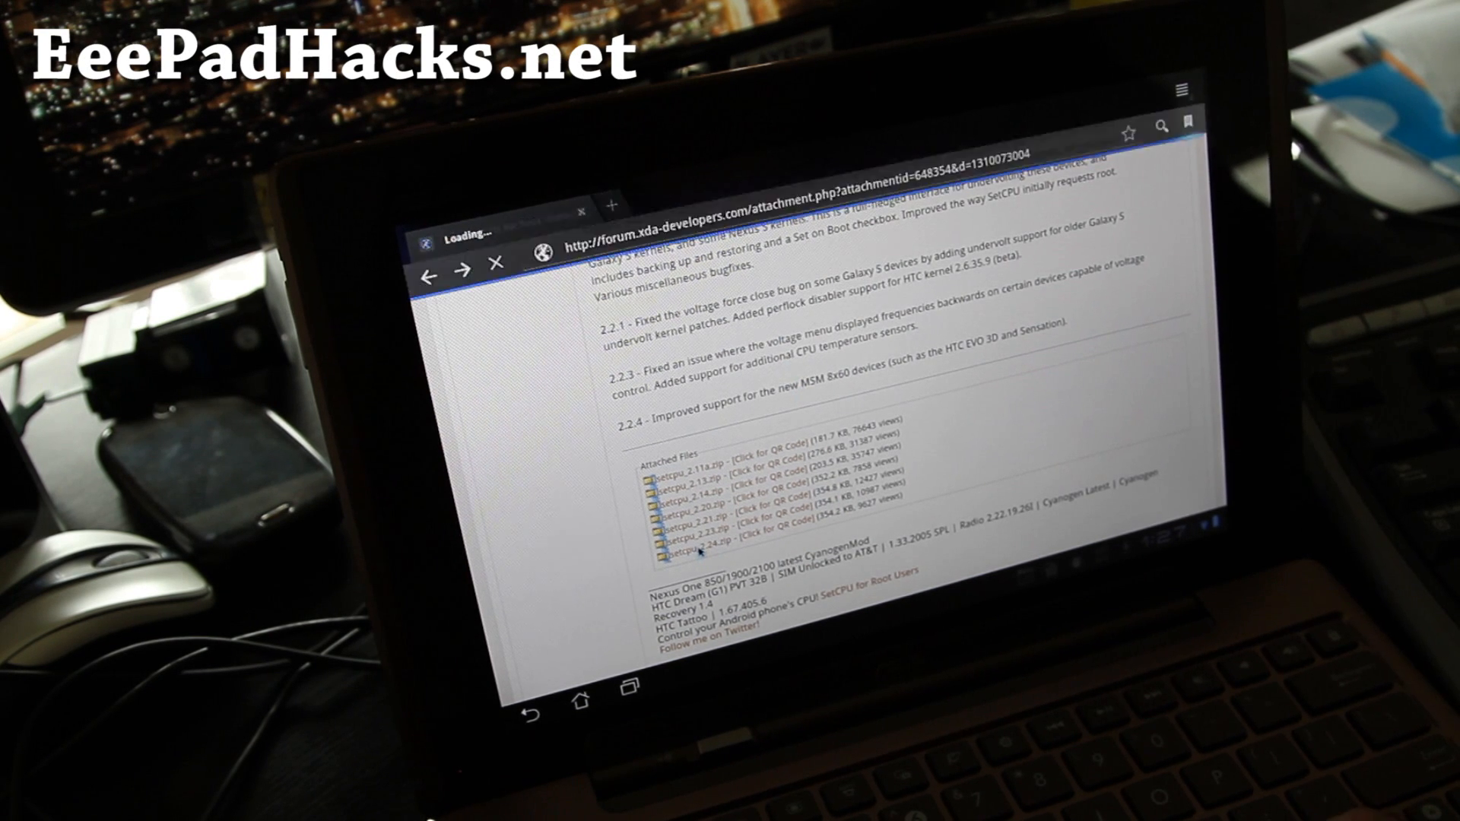
left_click(671, 550)
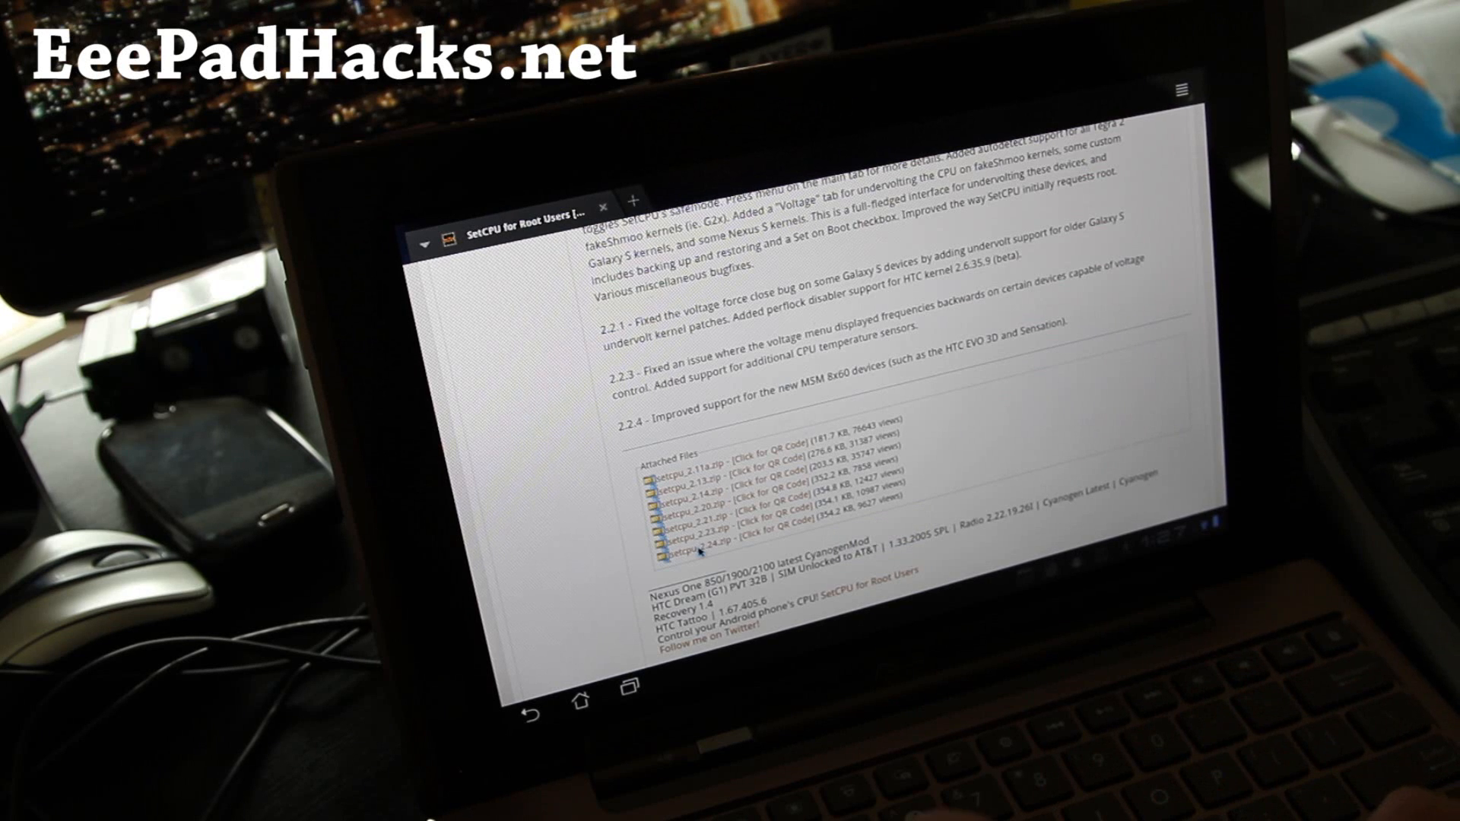
left_click(680, 550)
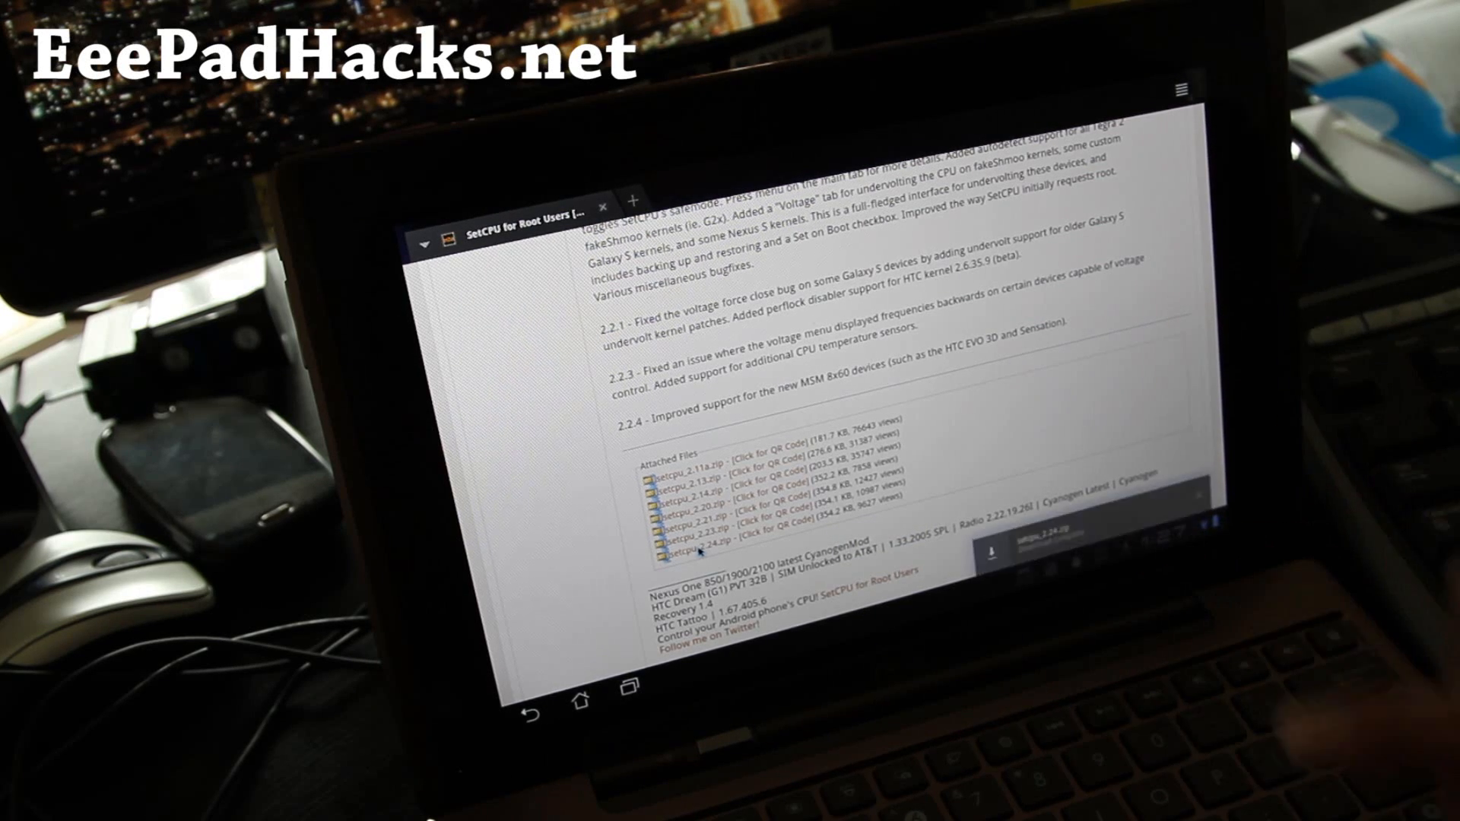
left_click(675, 551)
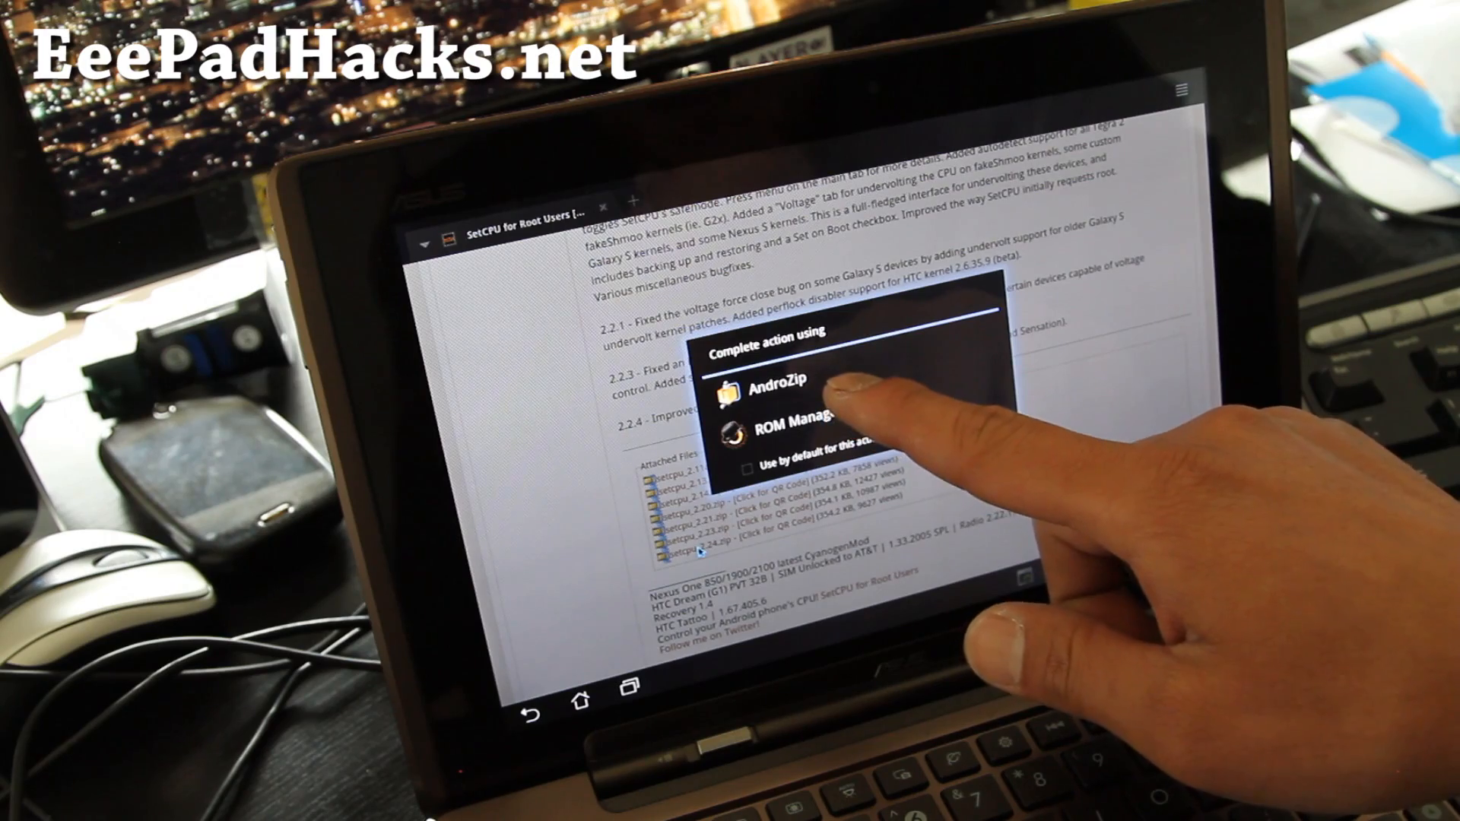
left_click(764, 387)
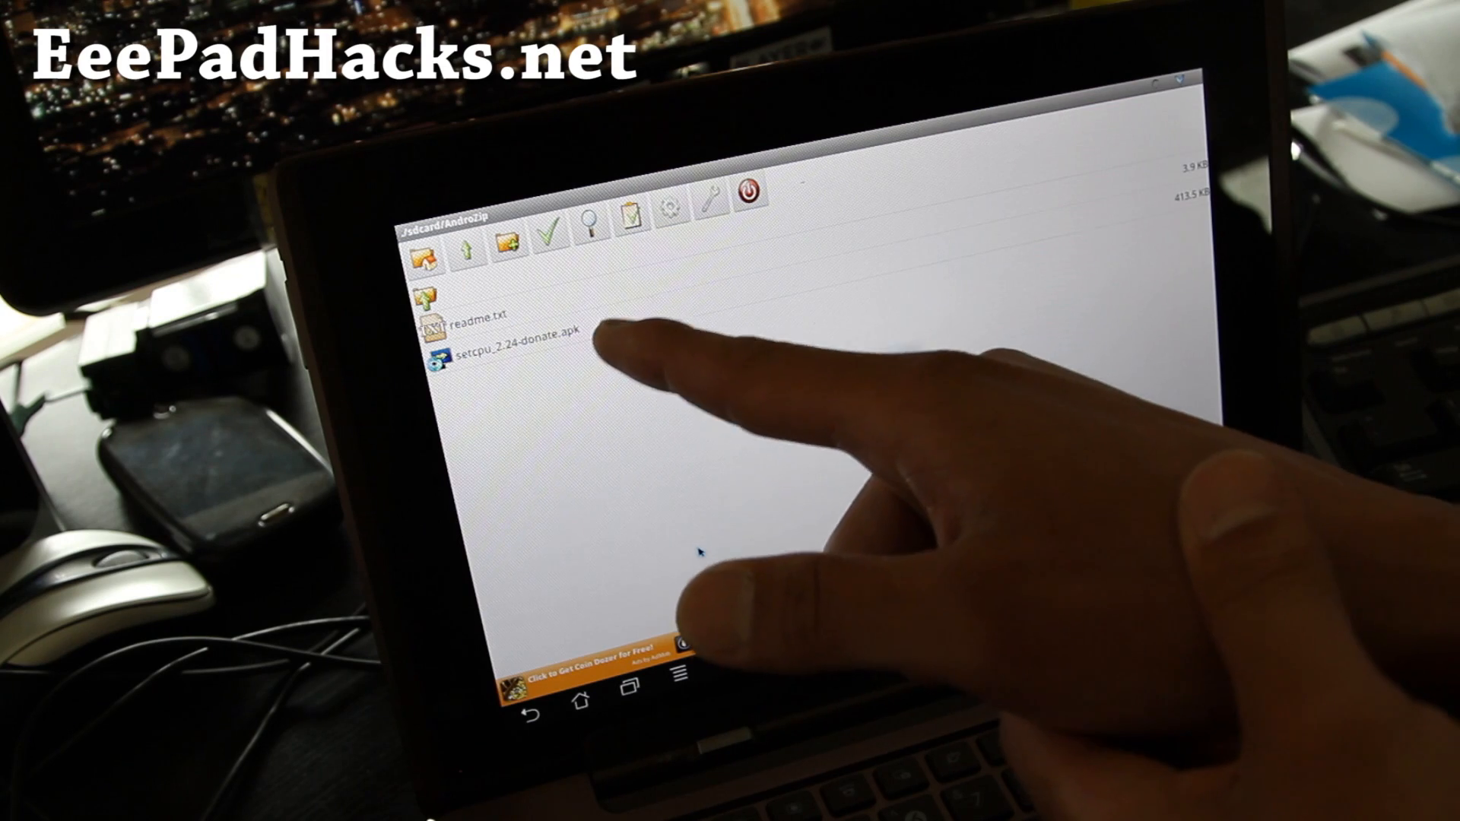
Extract setcpu_2.24-donate.apk and readme.txt from the archive onto /sdcard
left_click(522, 335)
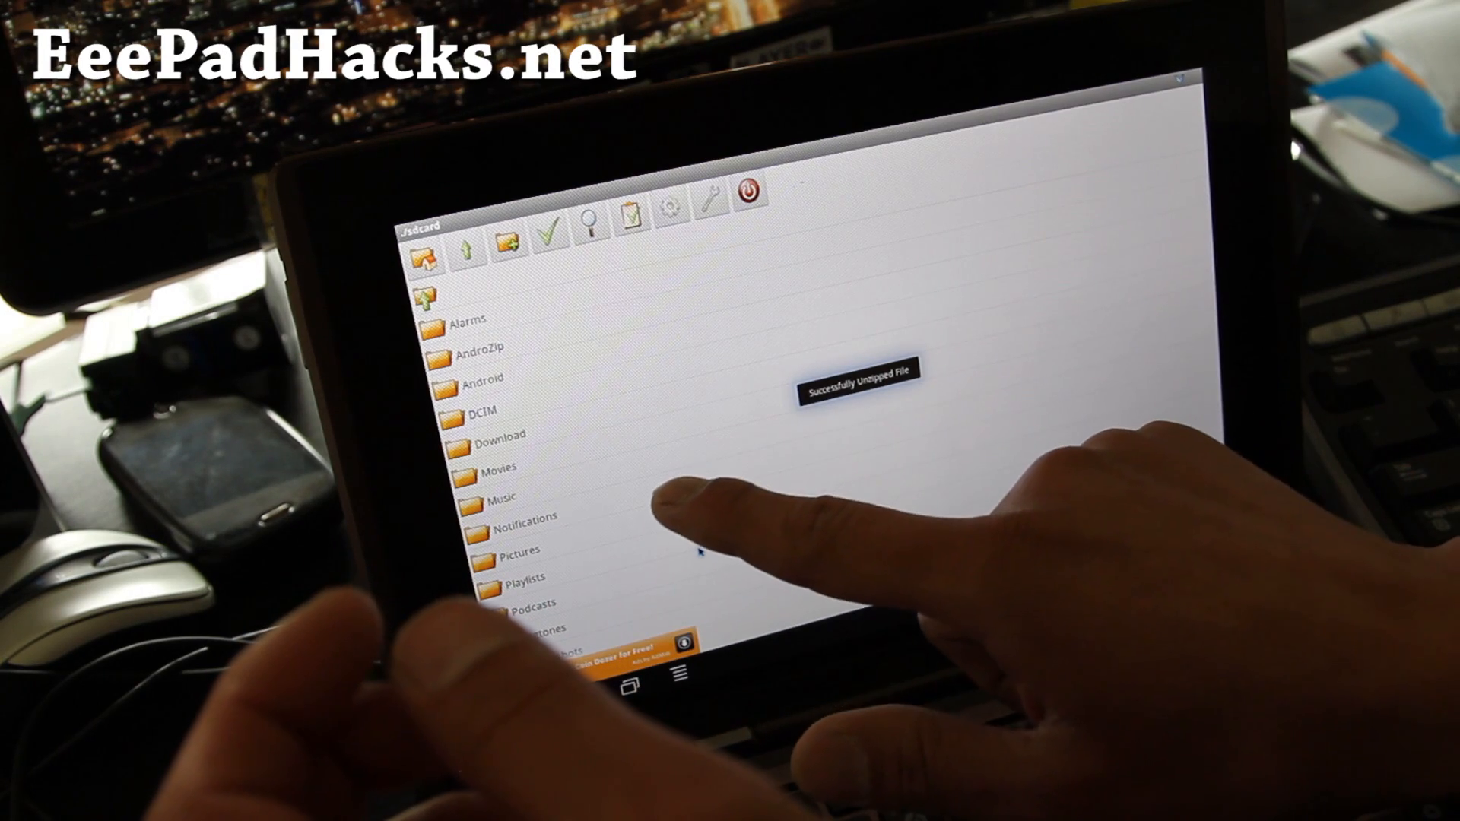
left_click(499, 467)
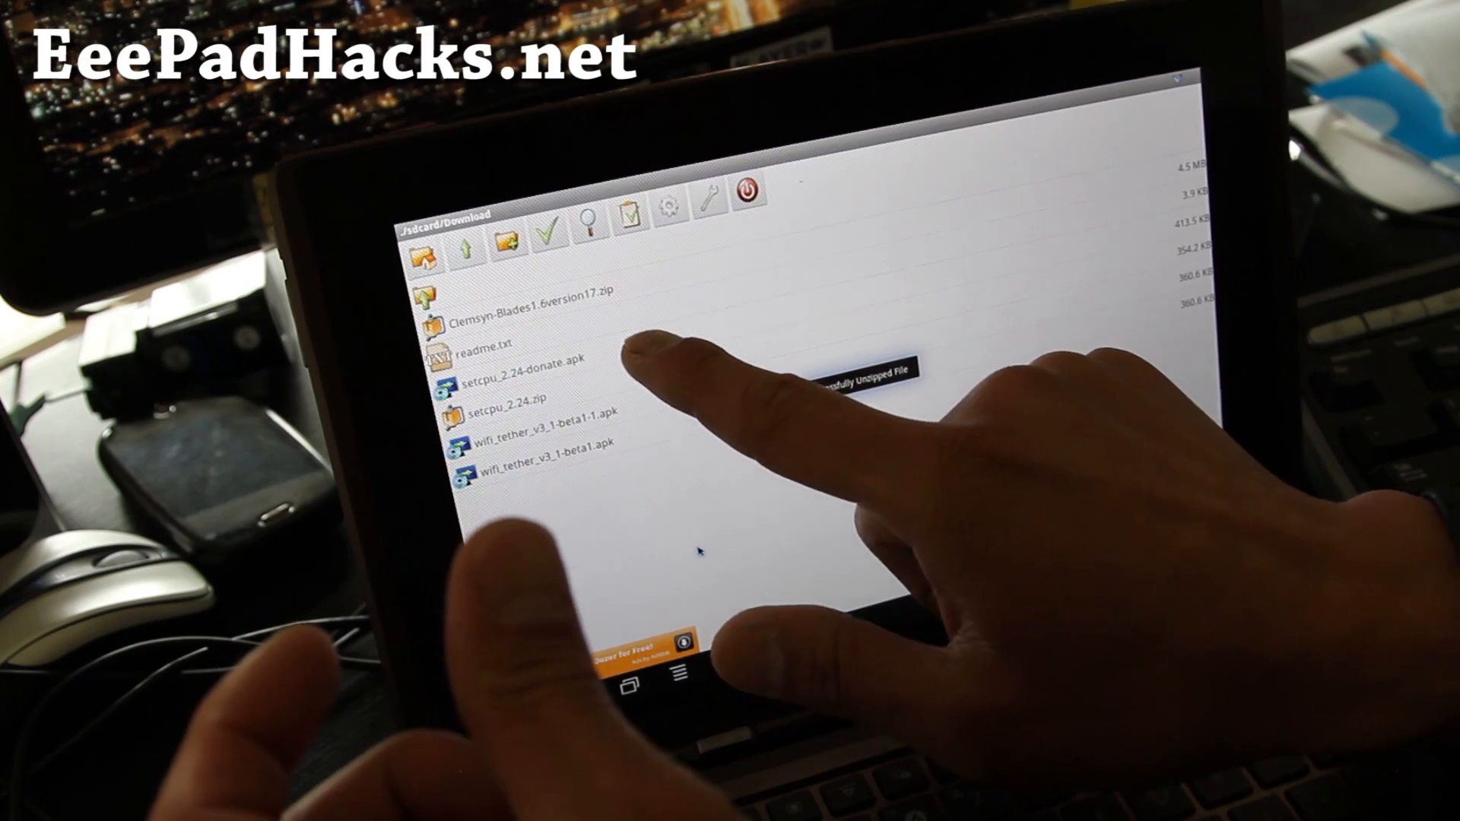
Install setcpu_2.24-donate.apk and launch the new SetCPU app
left_click(503, 384)
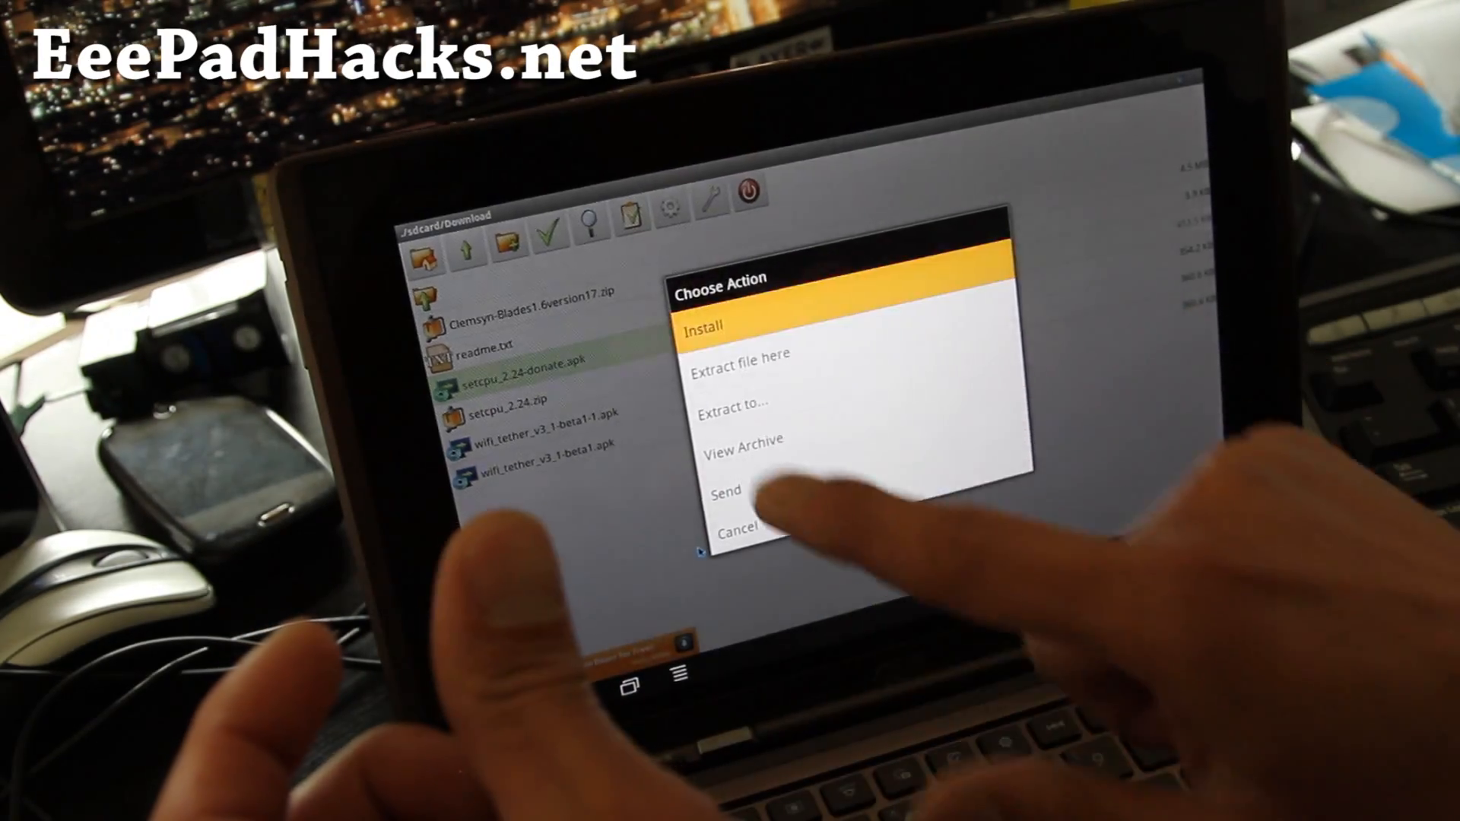
left_click(709, 324)
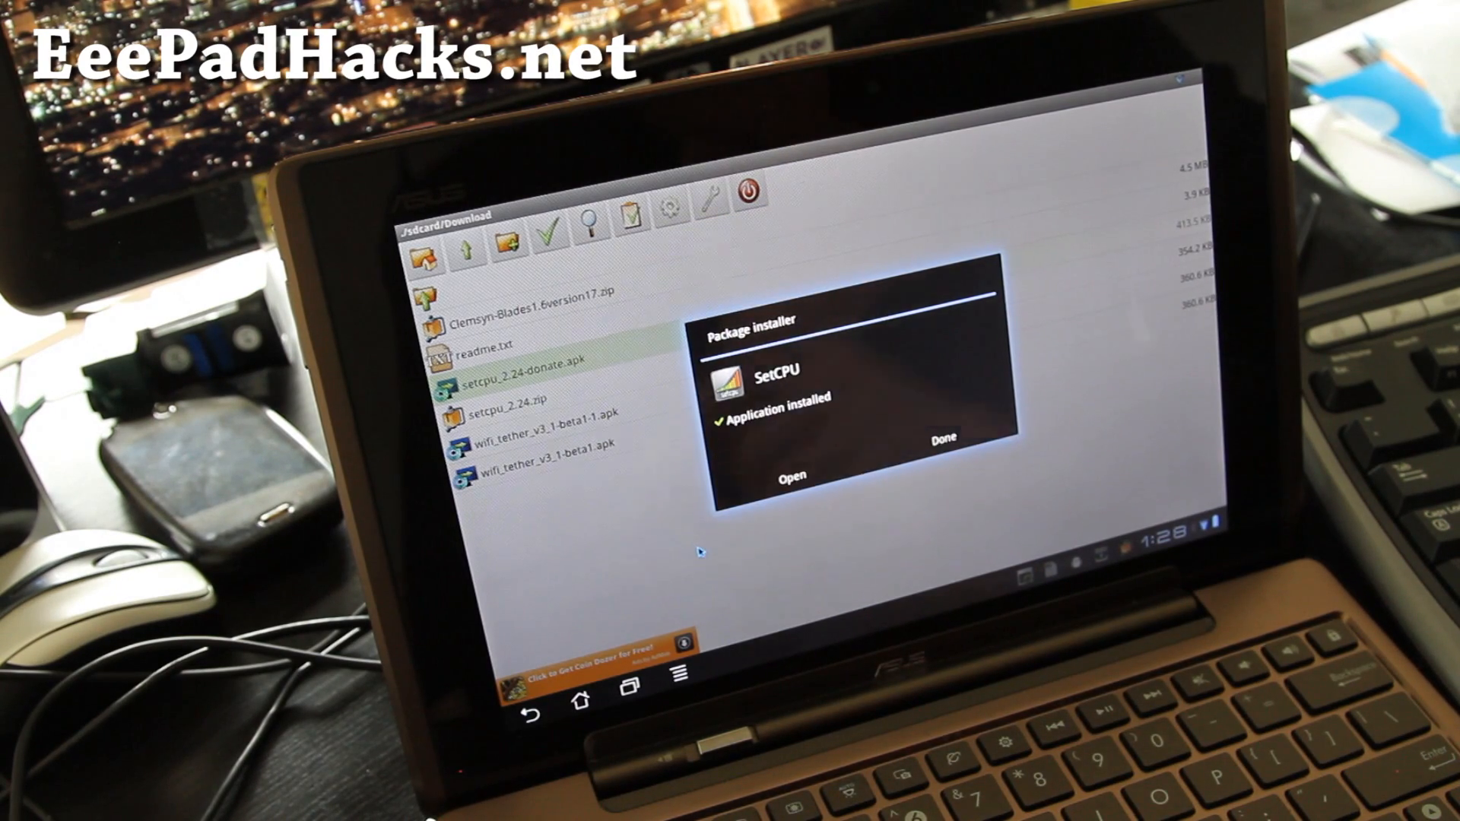
left_click(792, 474)
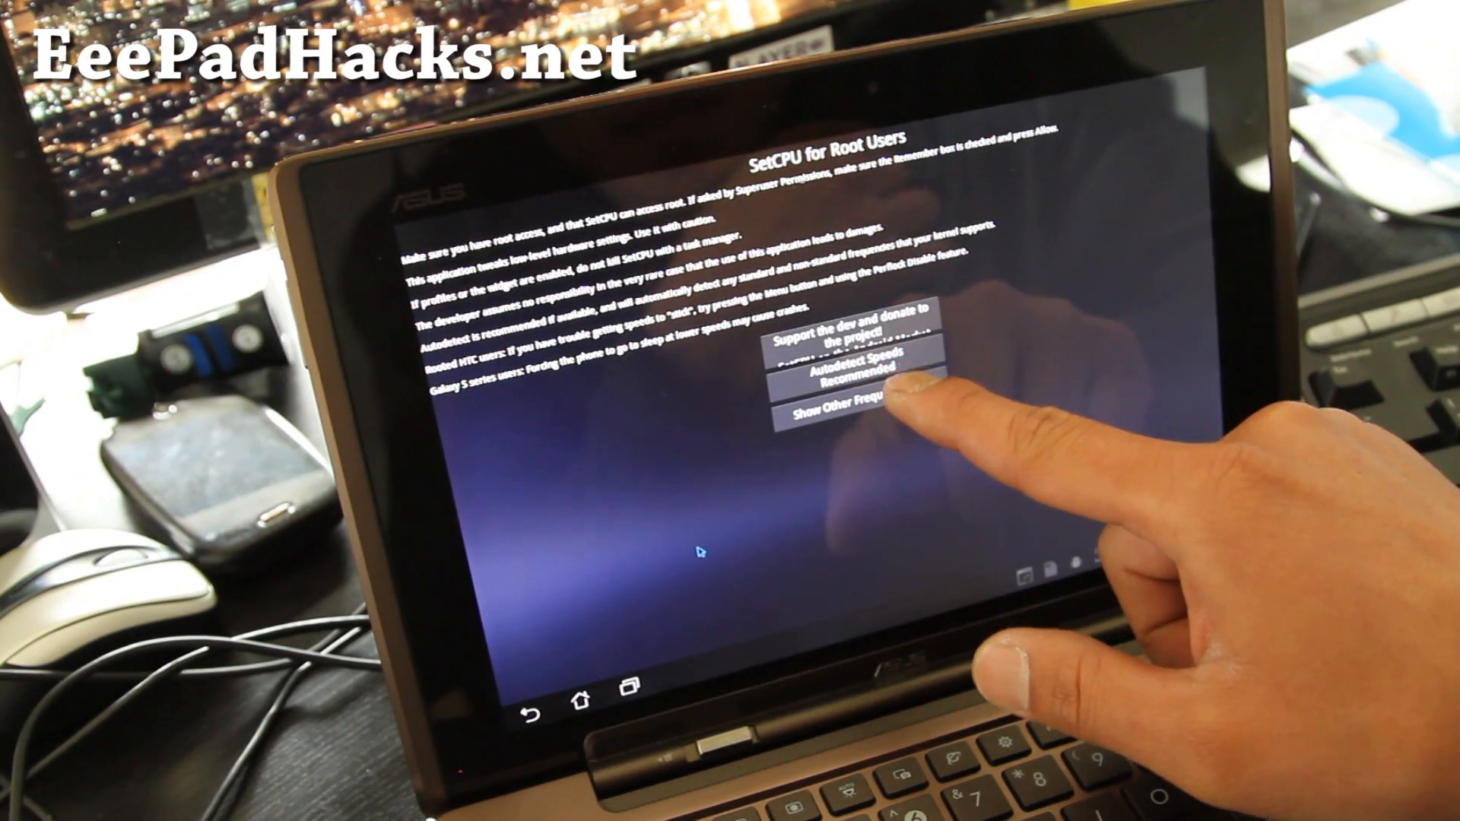
Autodetect CPU speeds, grant root access and accept the saved settings (216–1646 MHz range)
left_click(841, 378)
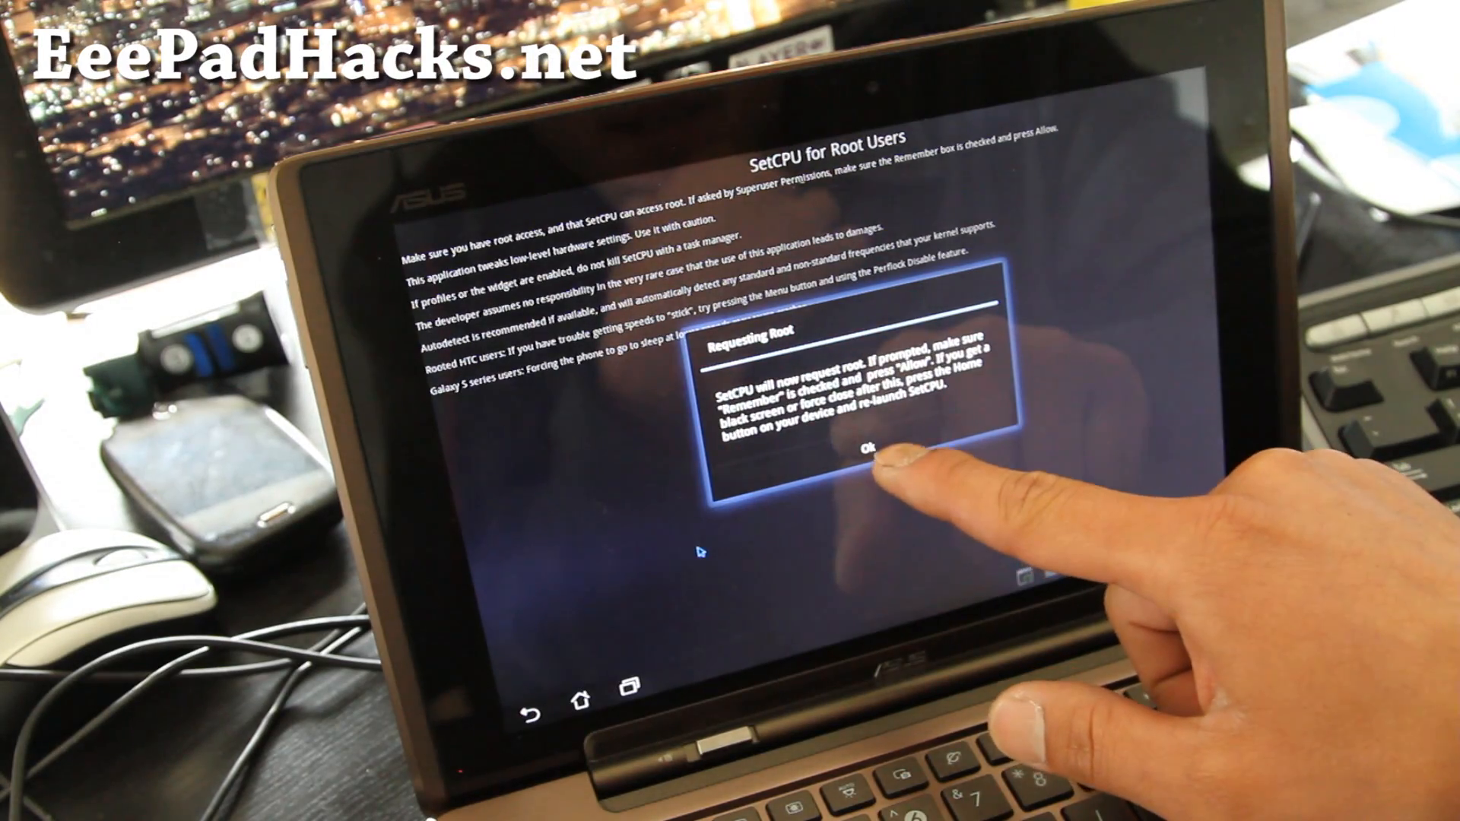
left_click(868, 461)
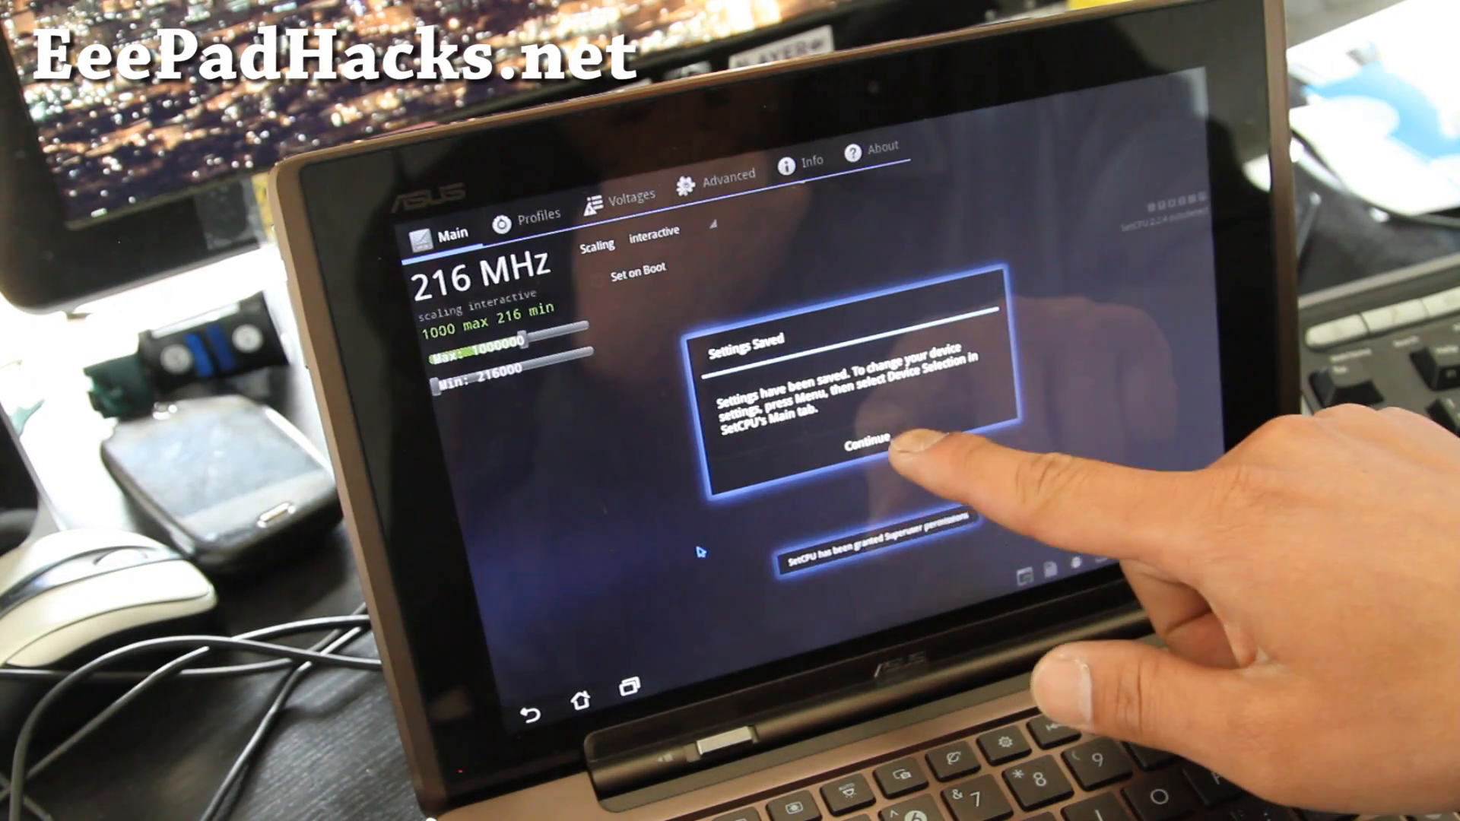
left_click(858, 447)
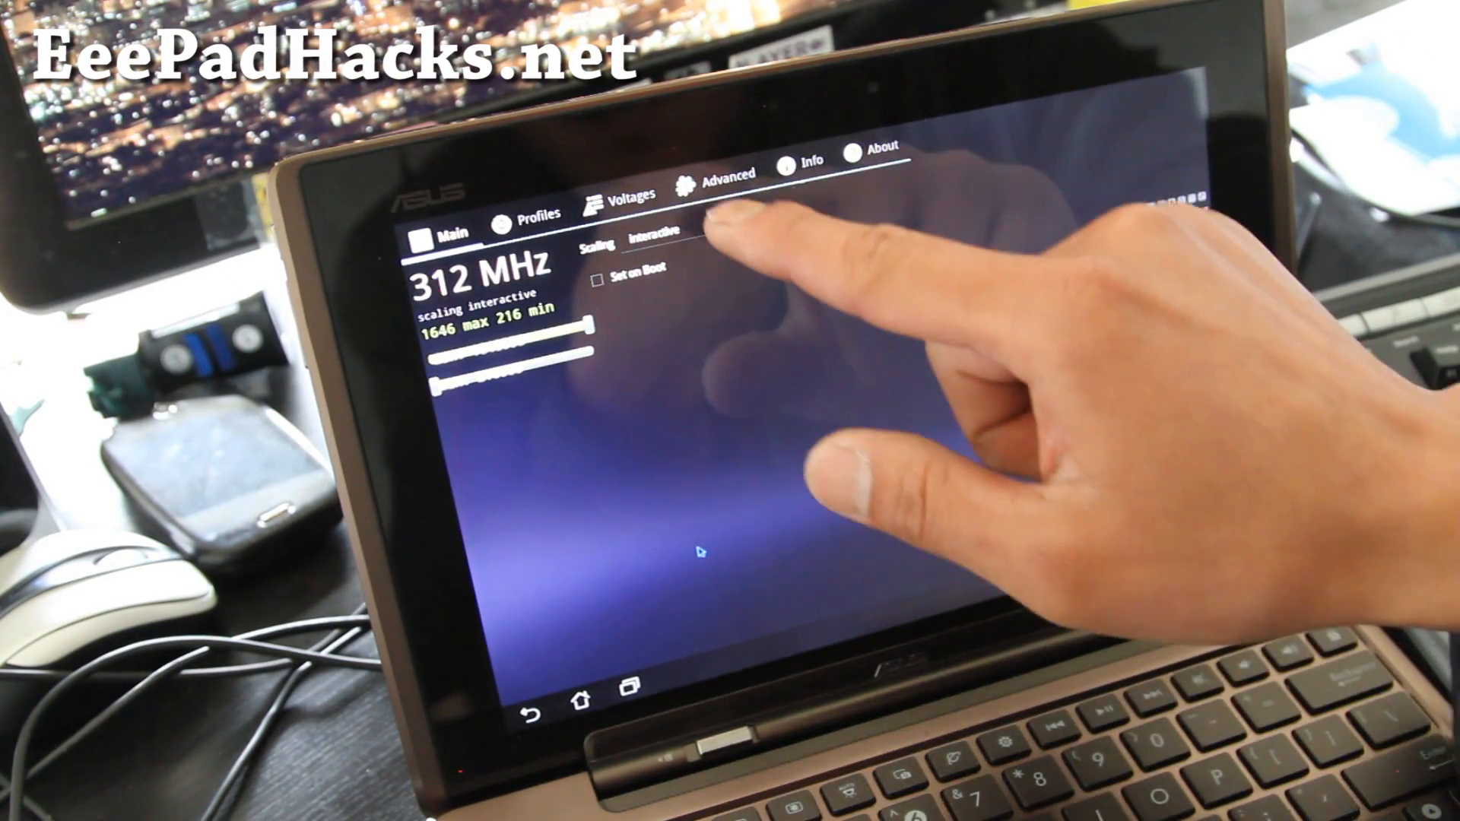
left_click(671, 244)
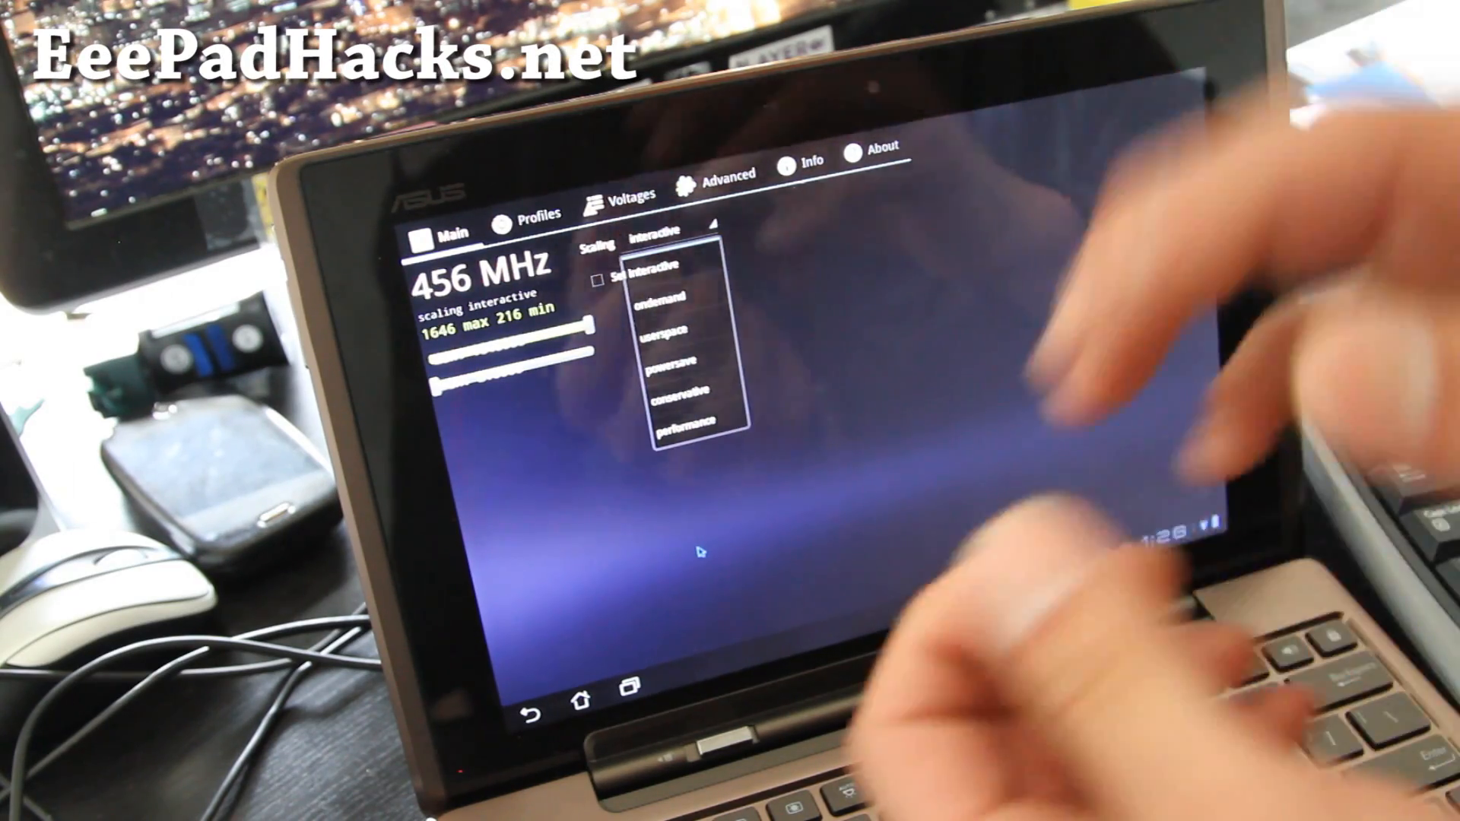
left_click(687, 424)
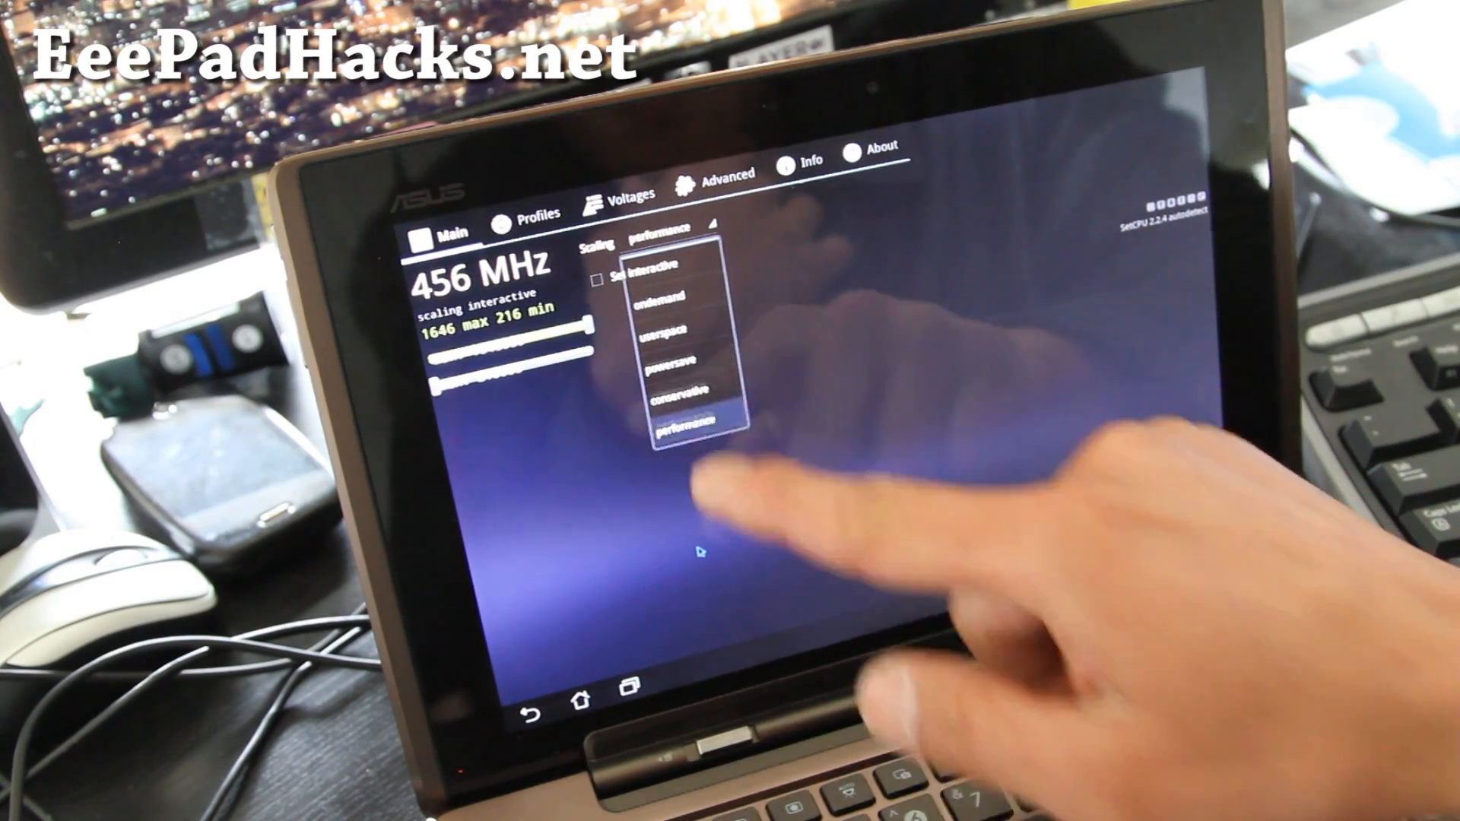
left_click(686, 426)
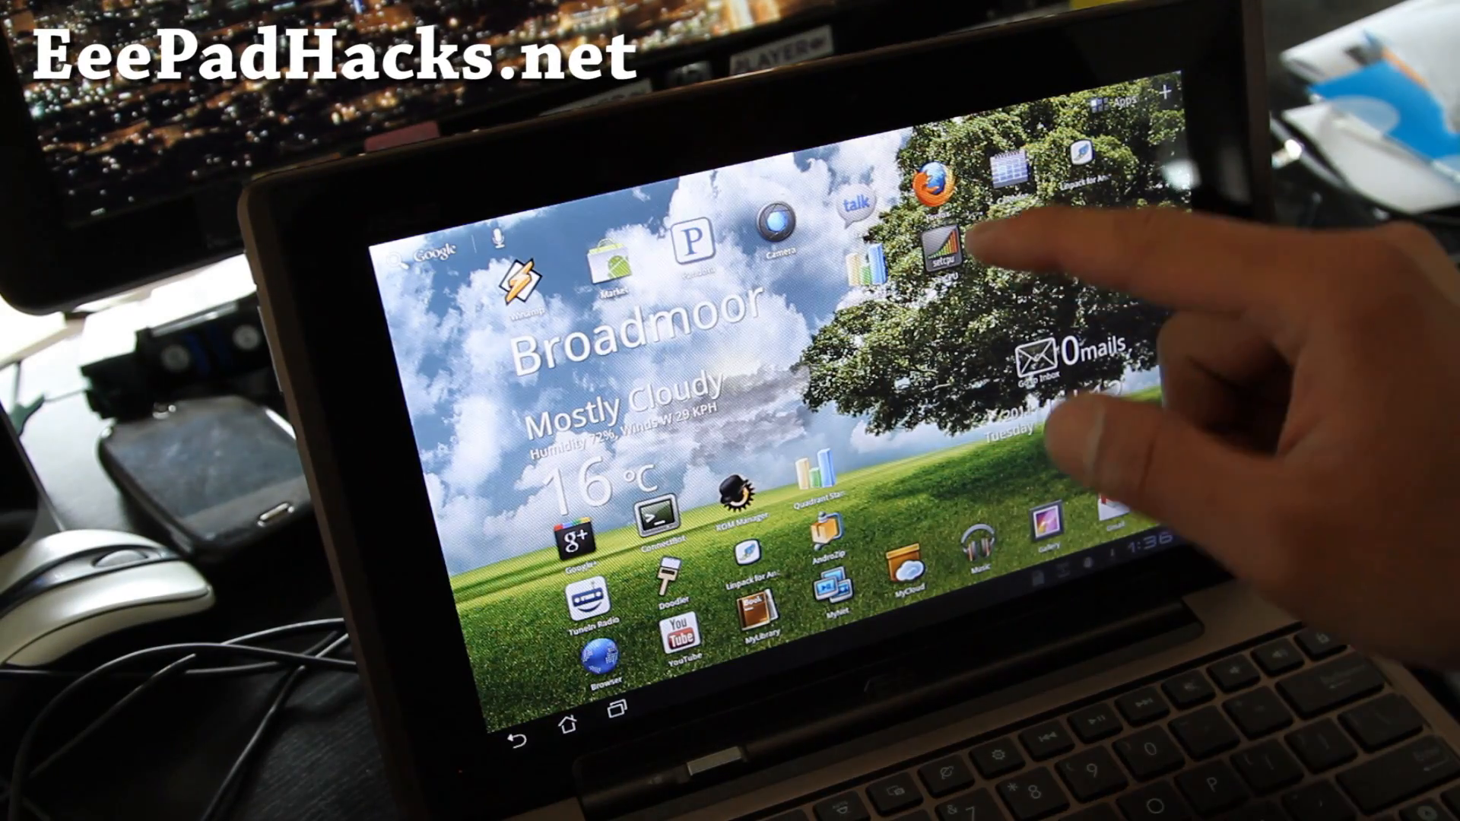
Reopen SetCPU showing 1400 max / 216 min and list the scaling governor choices
left_click(945, 248)
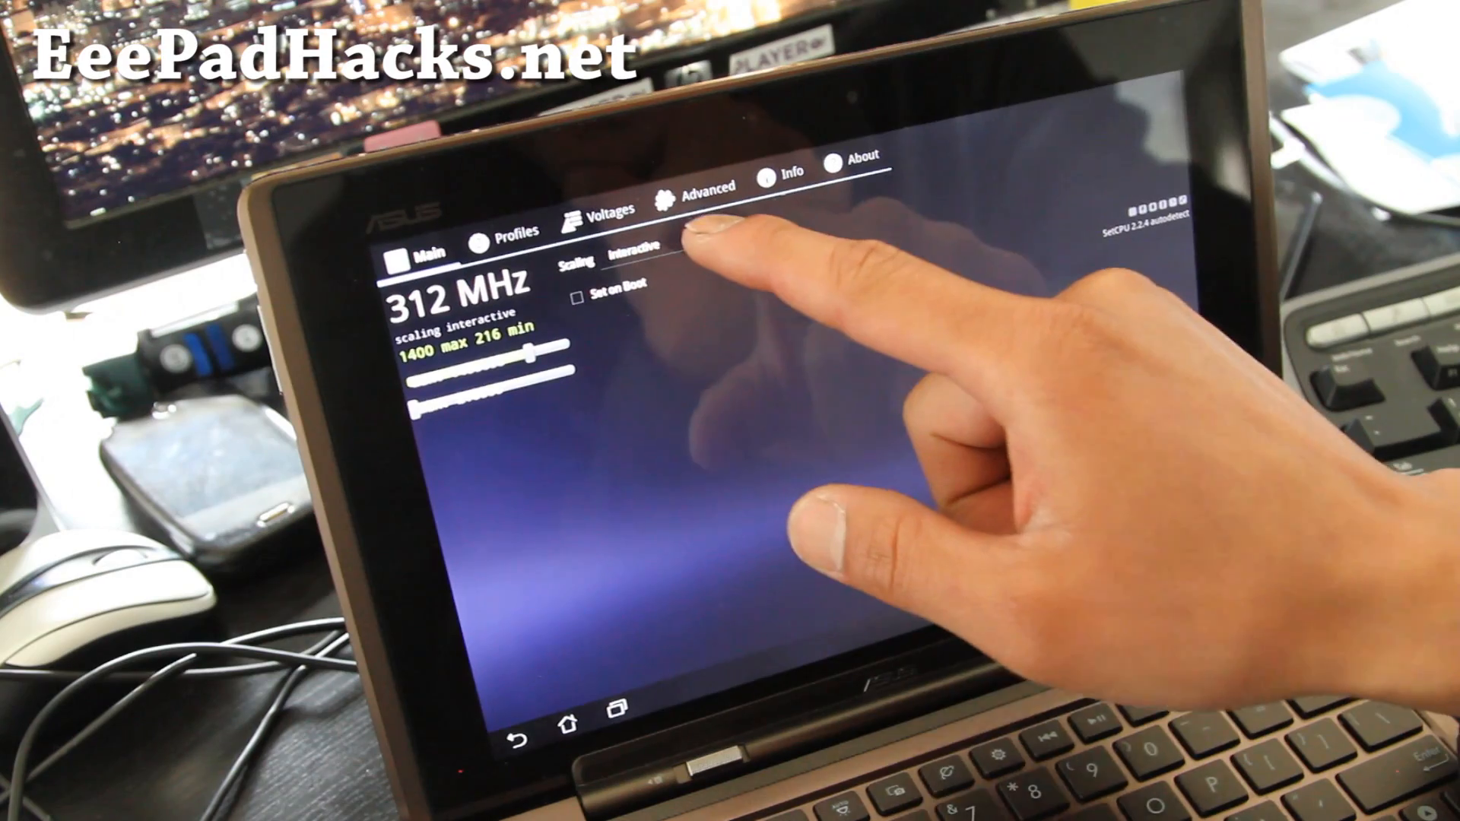
left_click(648, 246)
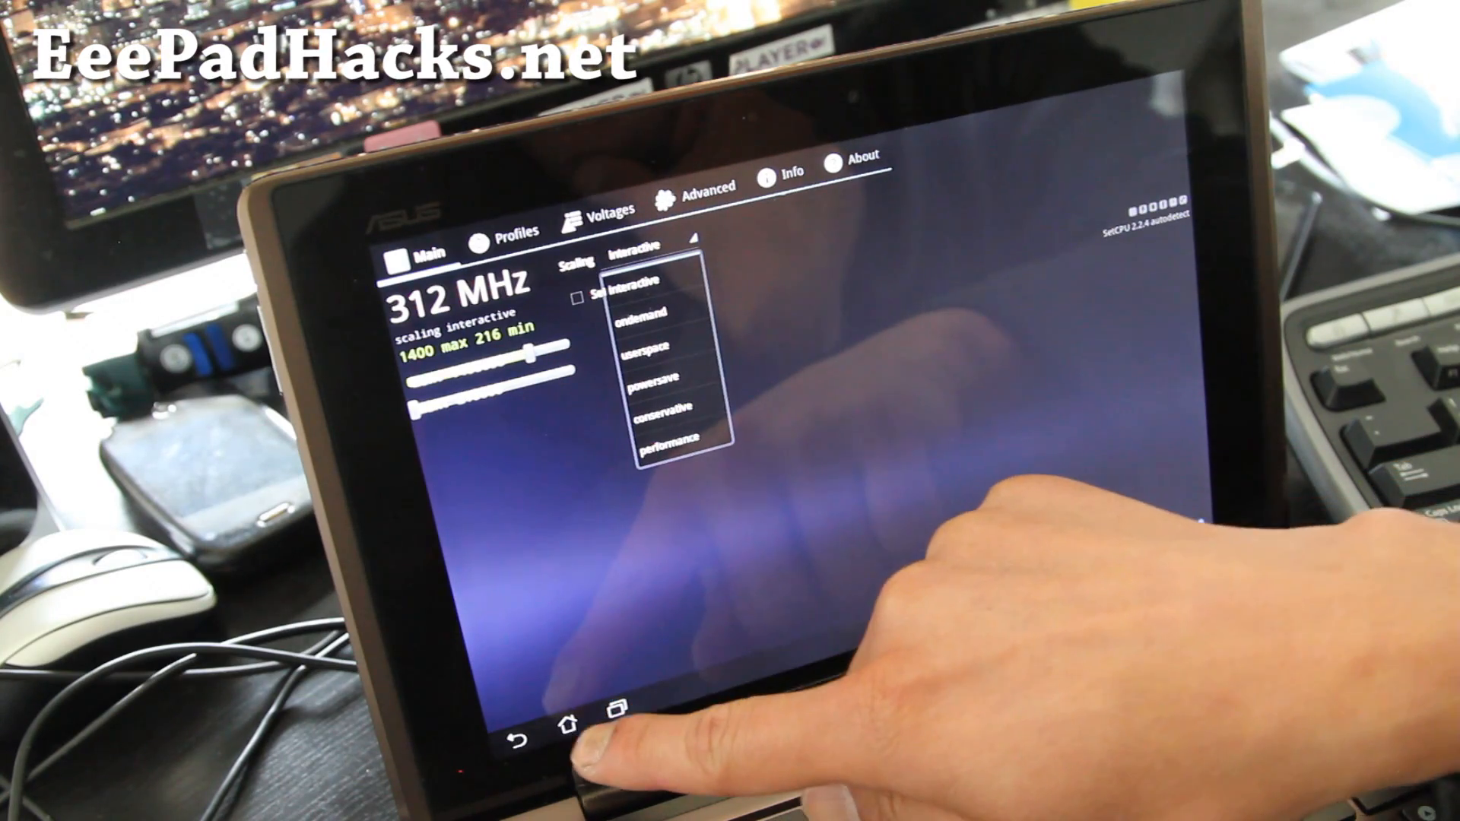
Rerun Linpack at 1400 MHz, scoring 78.413 MFLOPS in 2.15 seconds
left_click(571, 712)
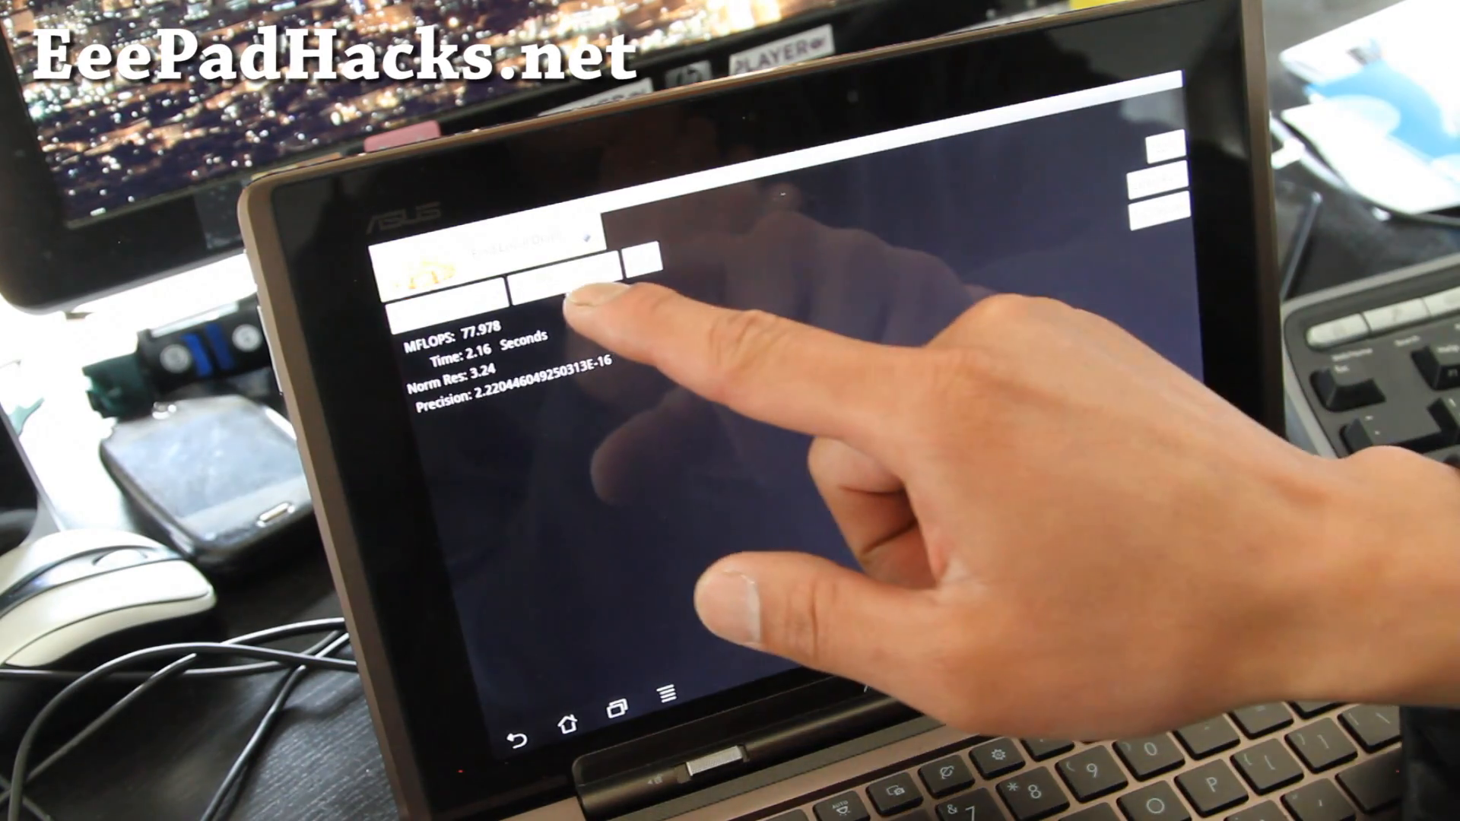
left_click(558, 298)
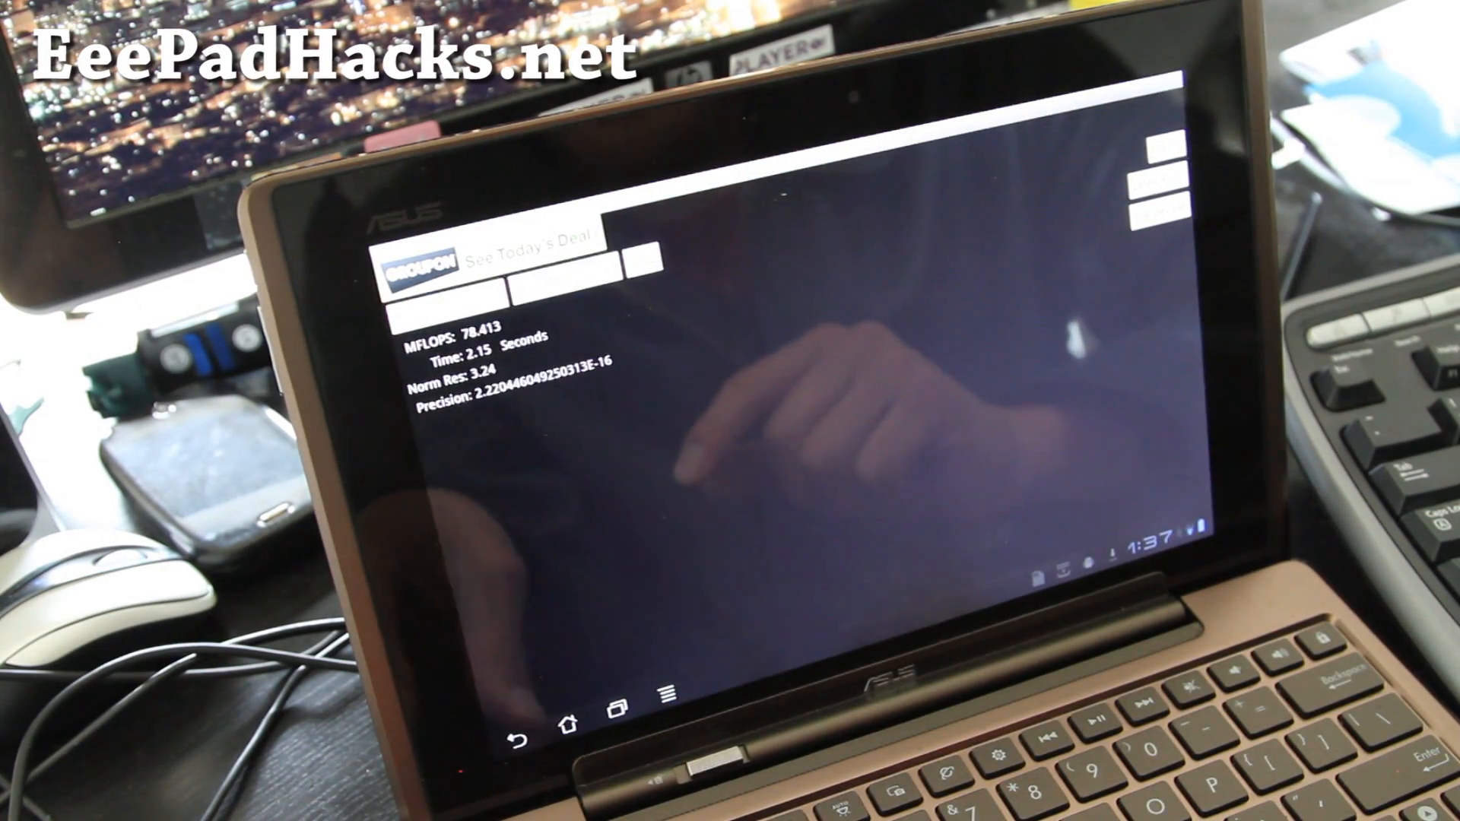
Return to SetCPU and keep interactive scaling at the 1400 MHz maximum
left_click(633, 251)
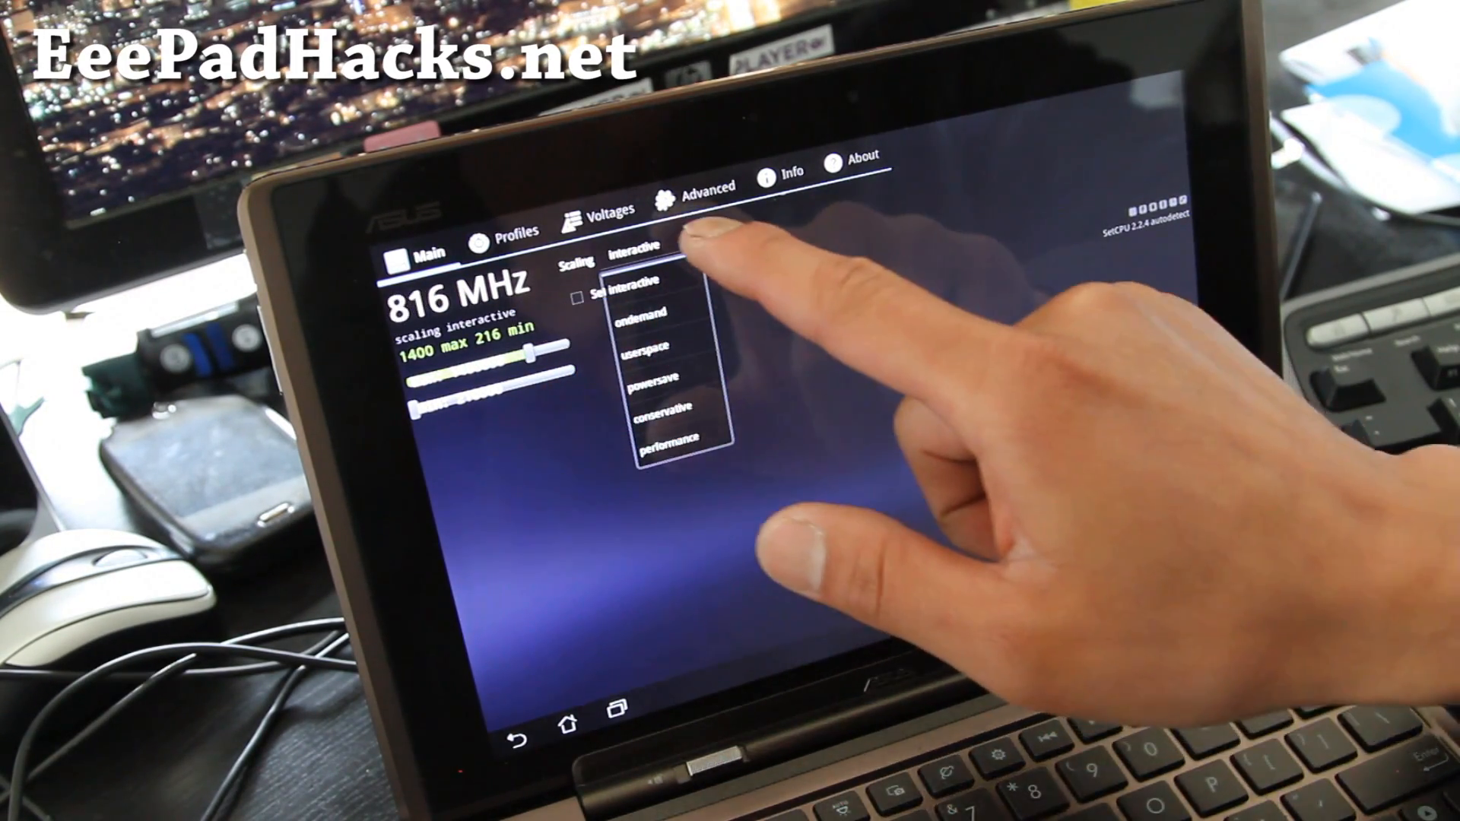
left_click(652, 282)
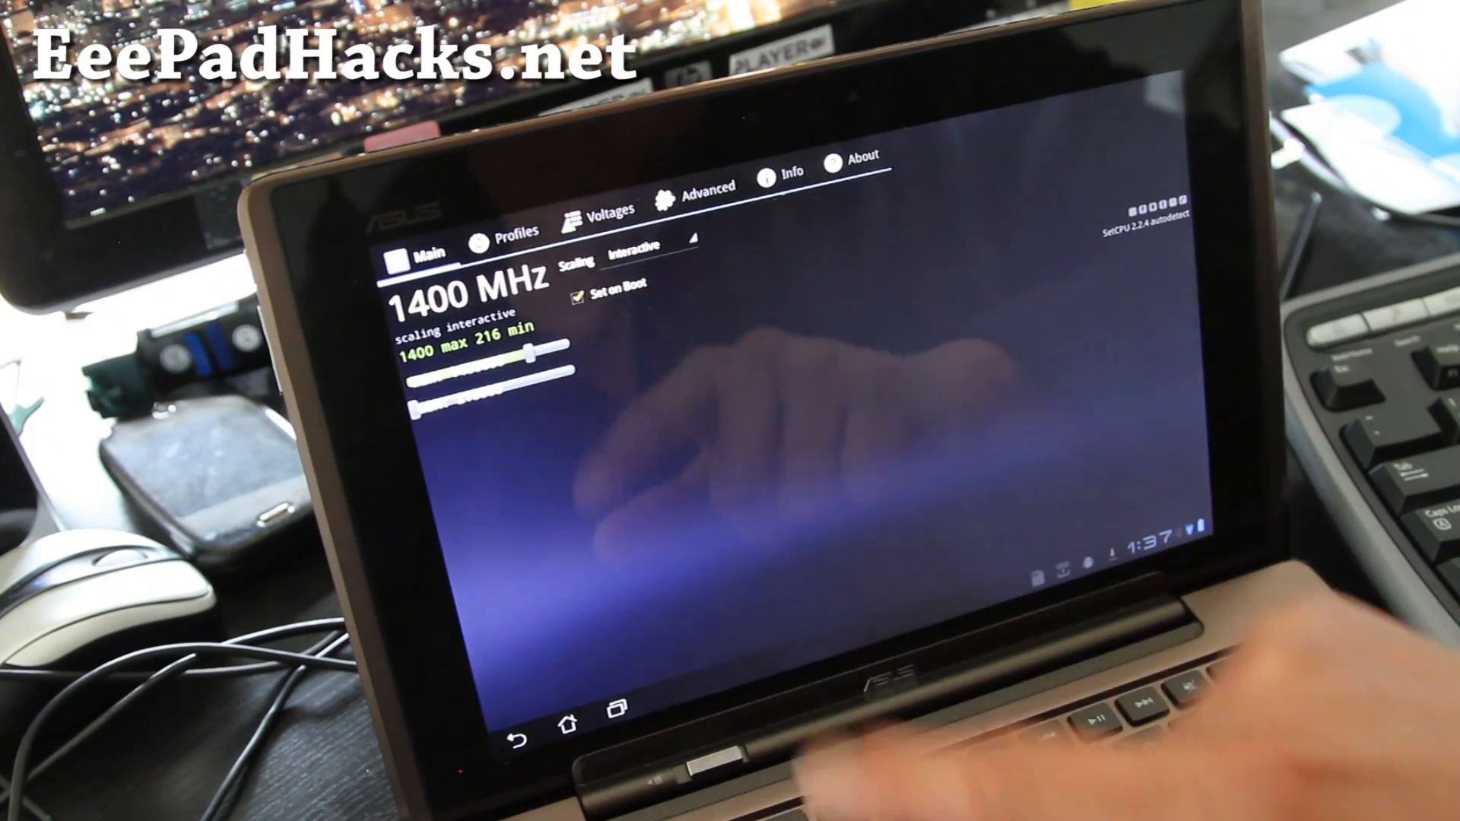